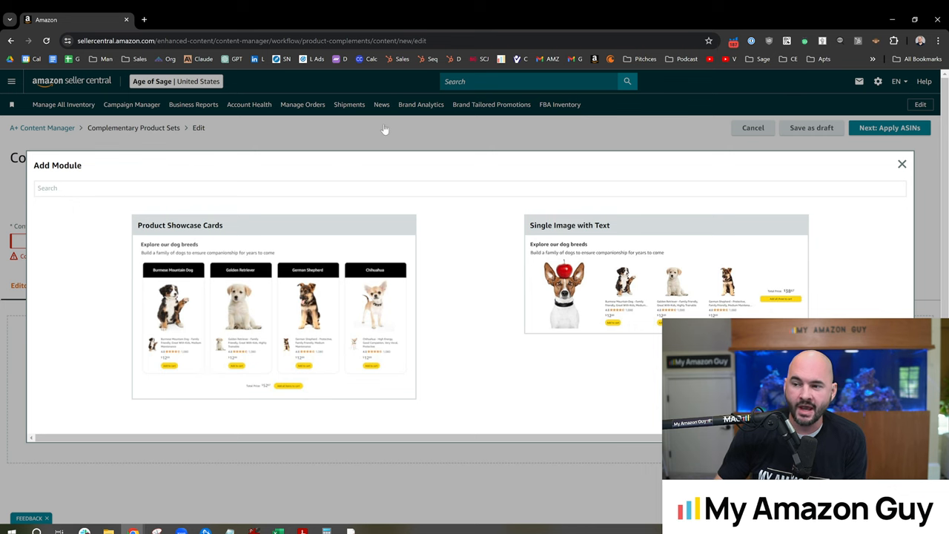
Dismiss the module chooser and open A+ Content Manager from Advertising in a new tab.
left_click(902, 164)
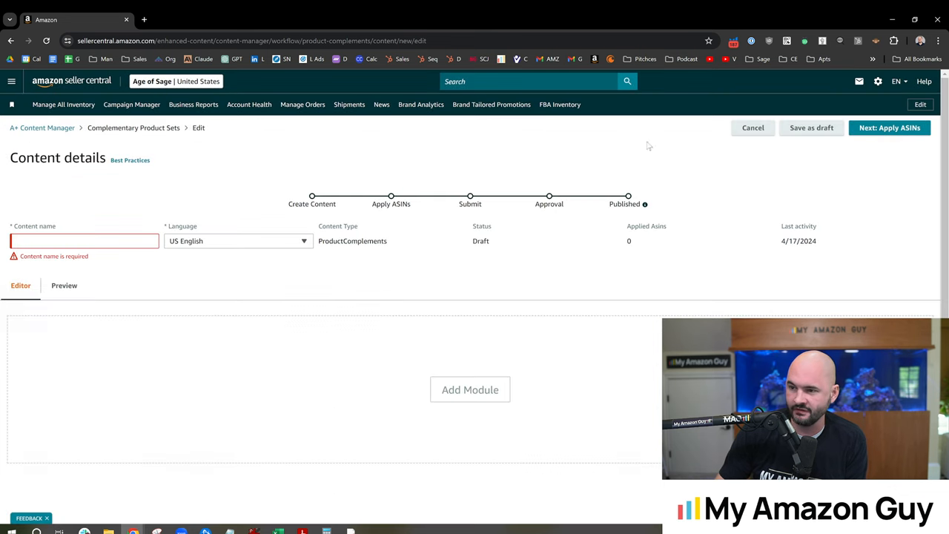
left_click(11, 81)
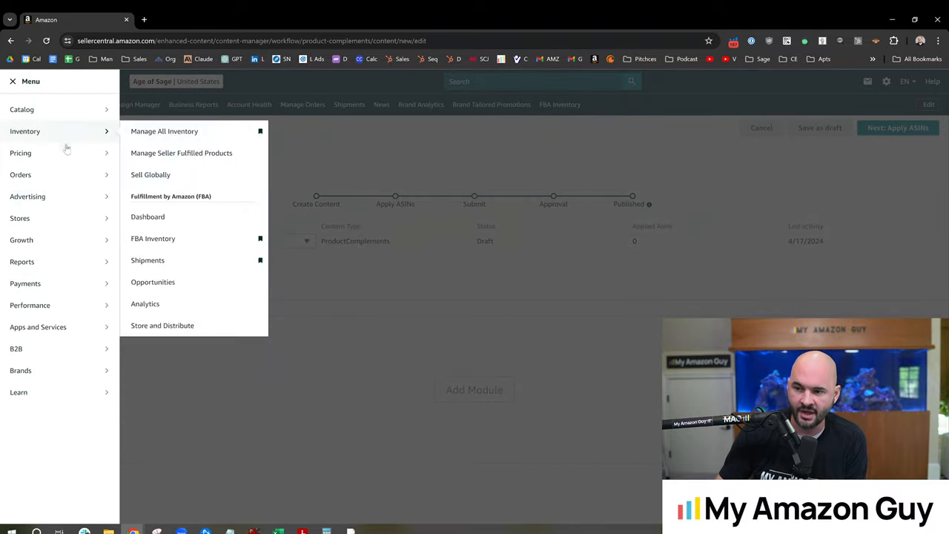
right_click(163, 217)
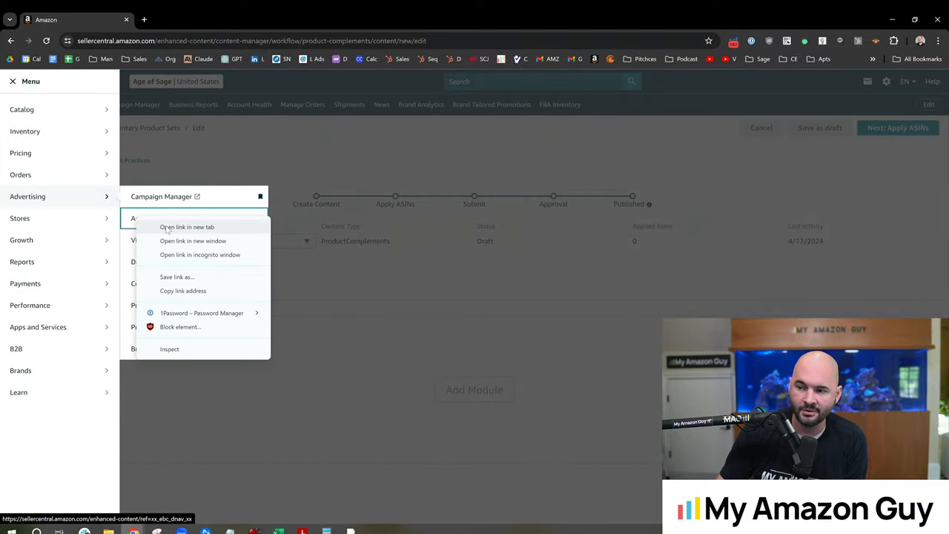
left_click(186, 227)
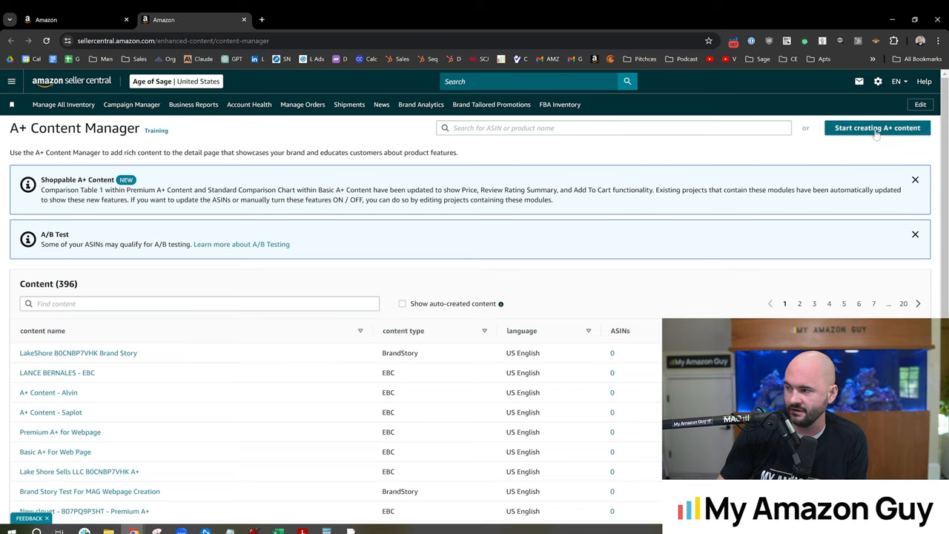
Start new A+ content to view the Basic, Premium and Brand Story options.
left_click(877, 128)
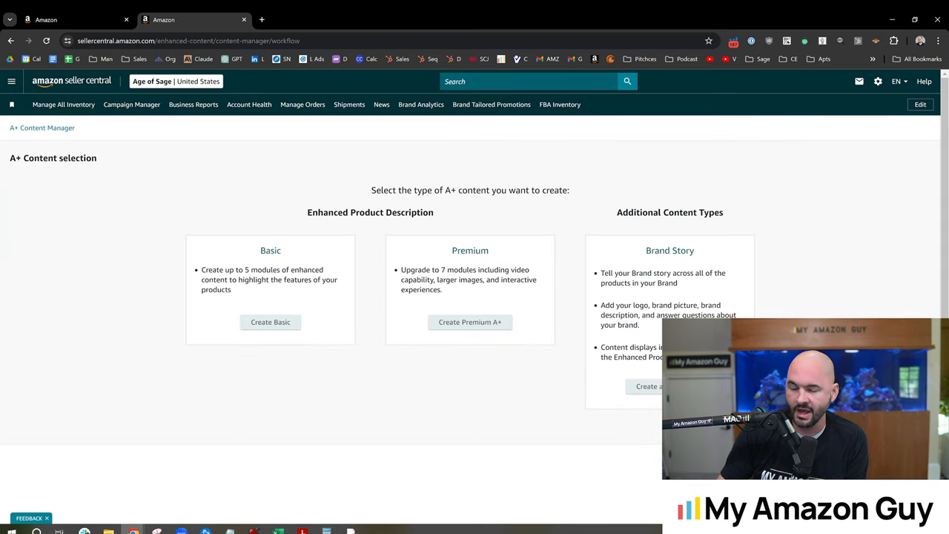
mouse_move(849, 287)
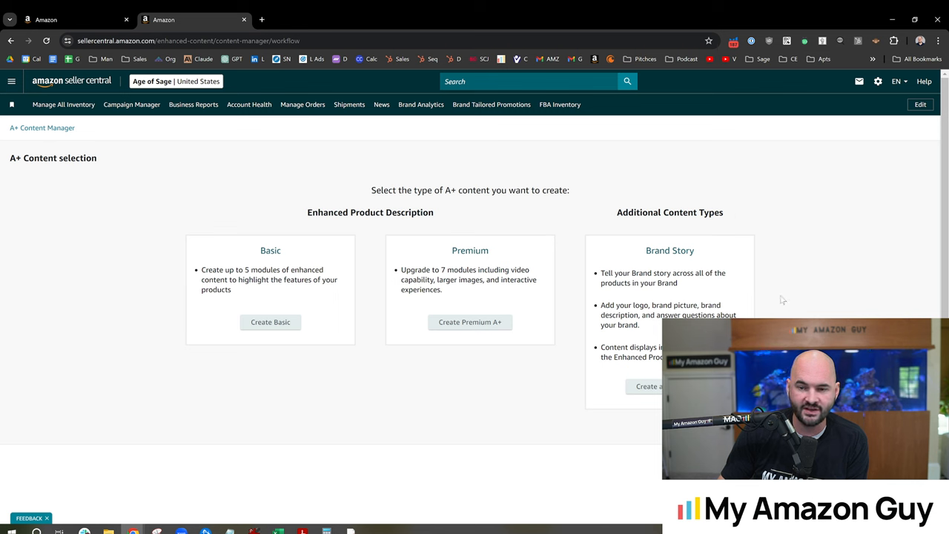
mouse_move(771, 230)
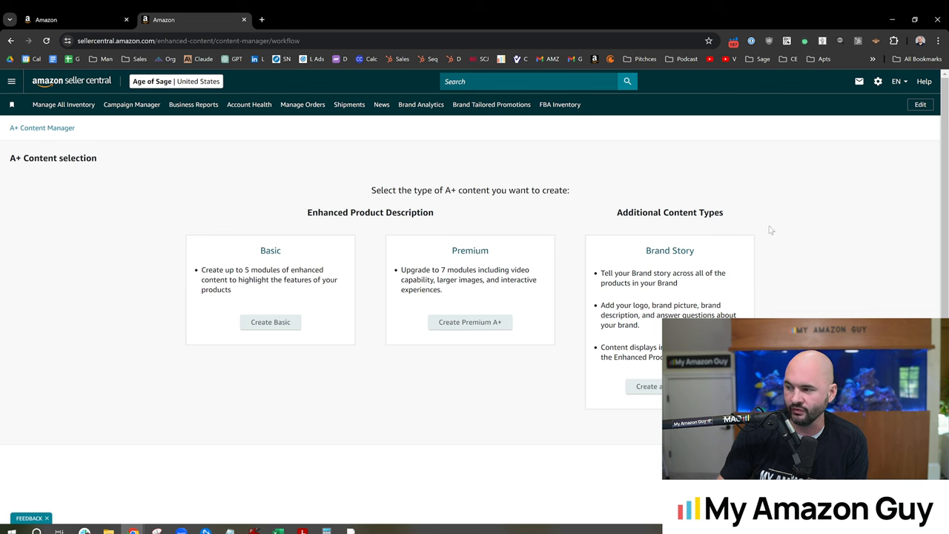
mouse_move(746, 253)
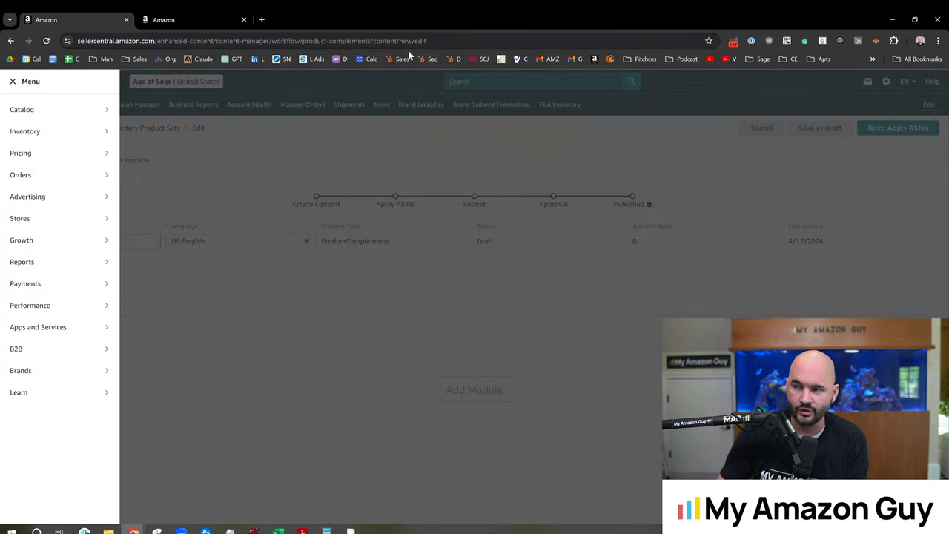
Select the current page's web address in the address bar.
left_click(252, 40)
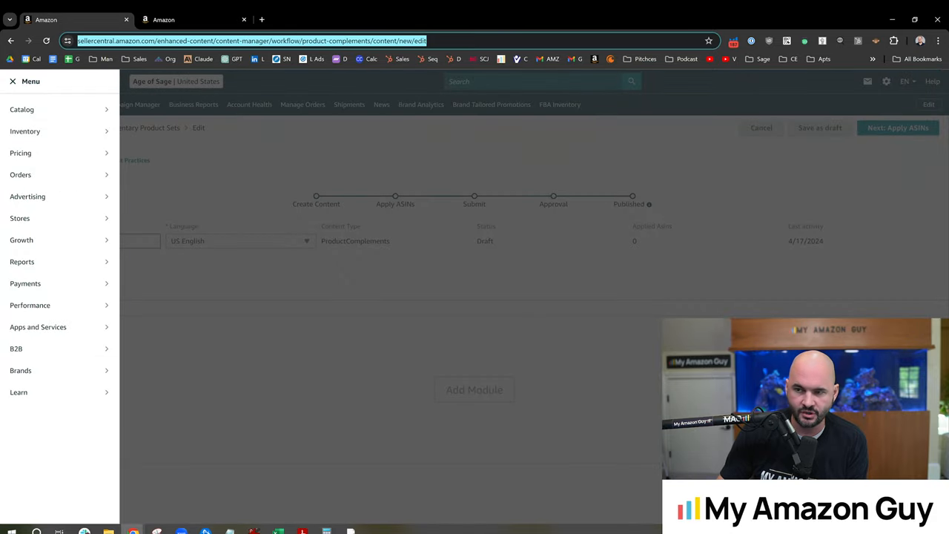
mouse_move(312, 230)
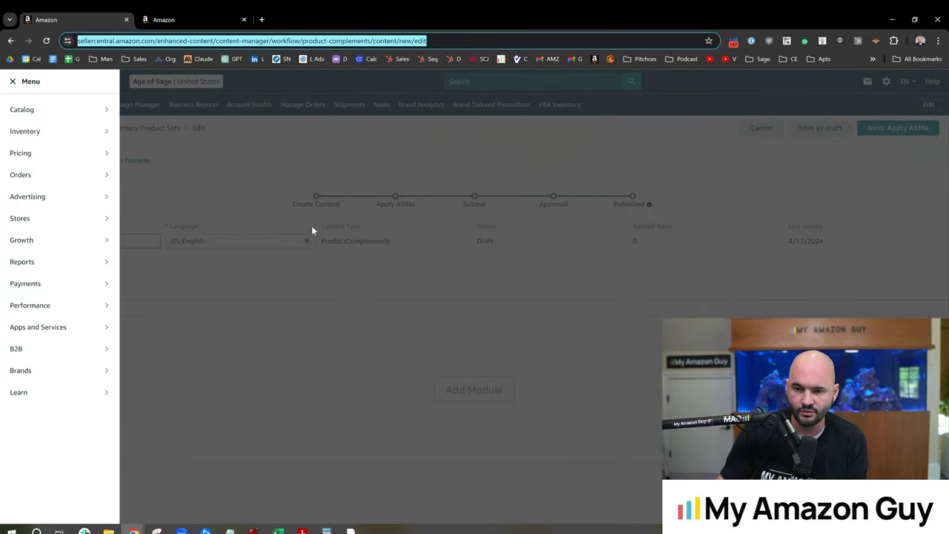
mouse_move(272, 171)
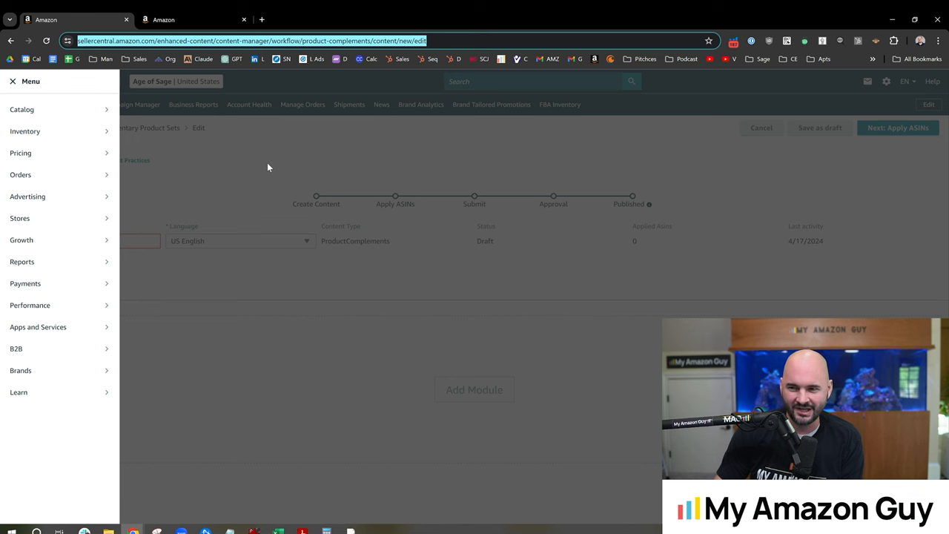
mouse_move(259, 201)
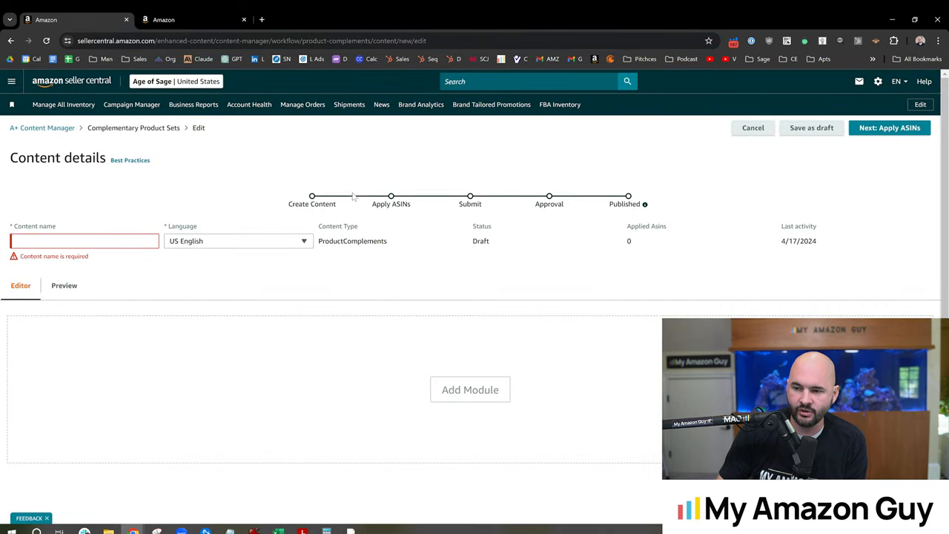
mouse_move(511, 306)
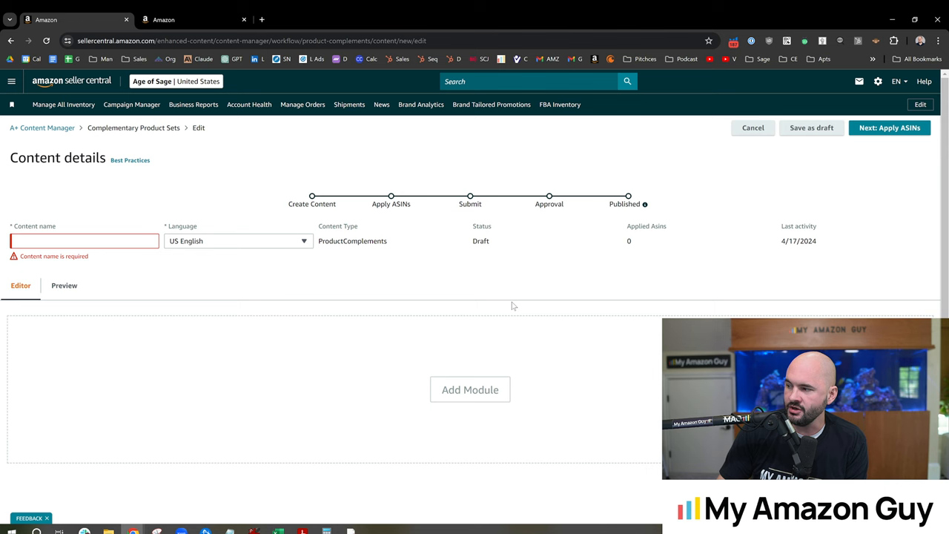
Reopen the module chooser showing Product Showcase Cards and Single Image with Text.
left_click(469, 389)
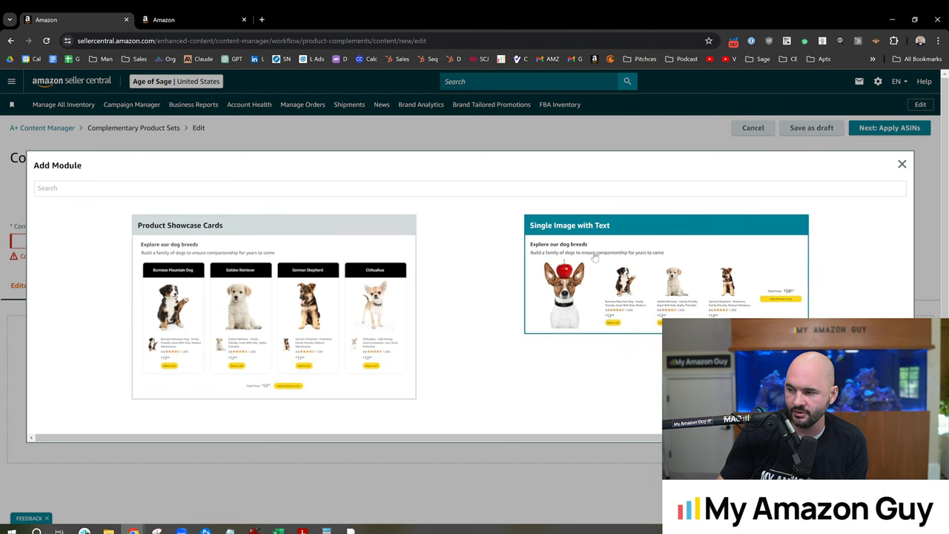
mouse_move(521, 276)
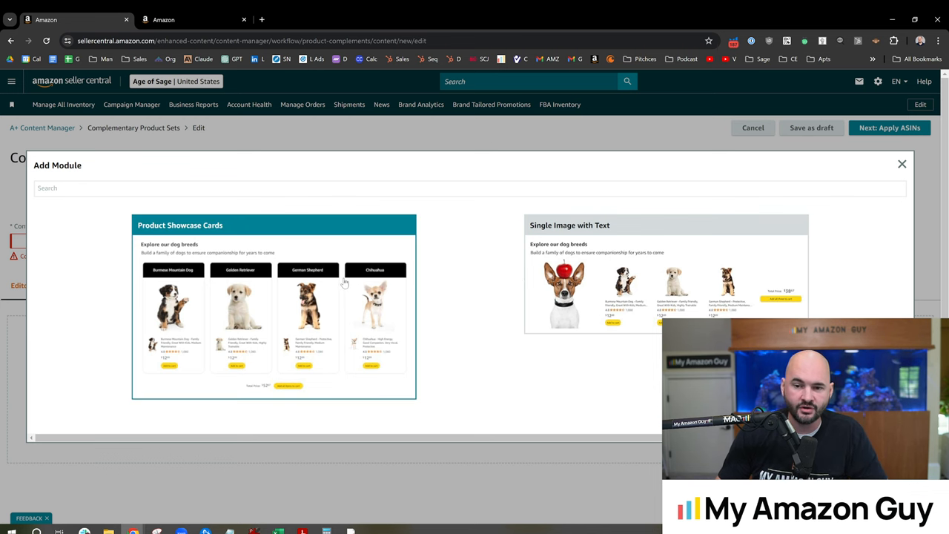
mouse_move(337, 292)
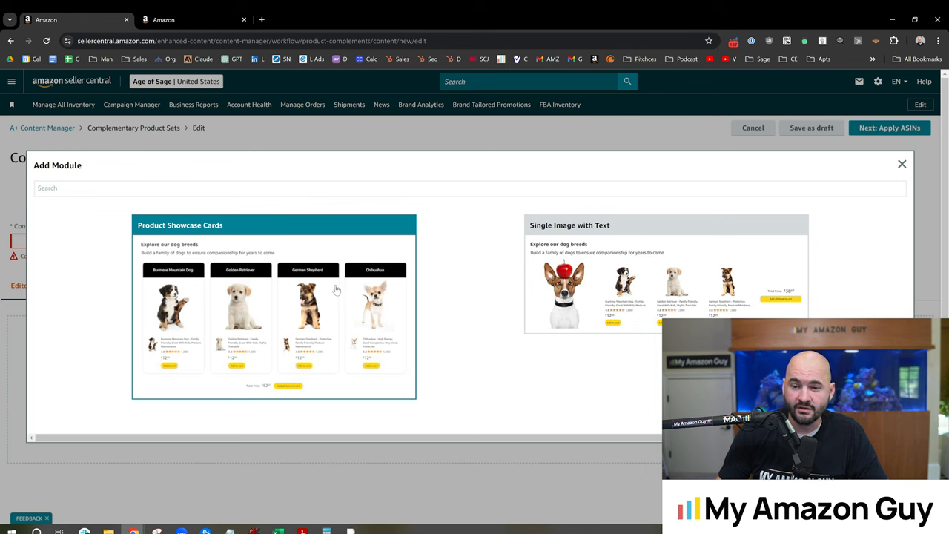
mouse_move(333, 289)
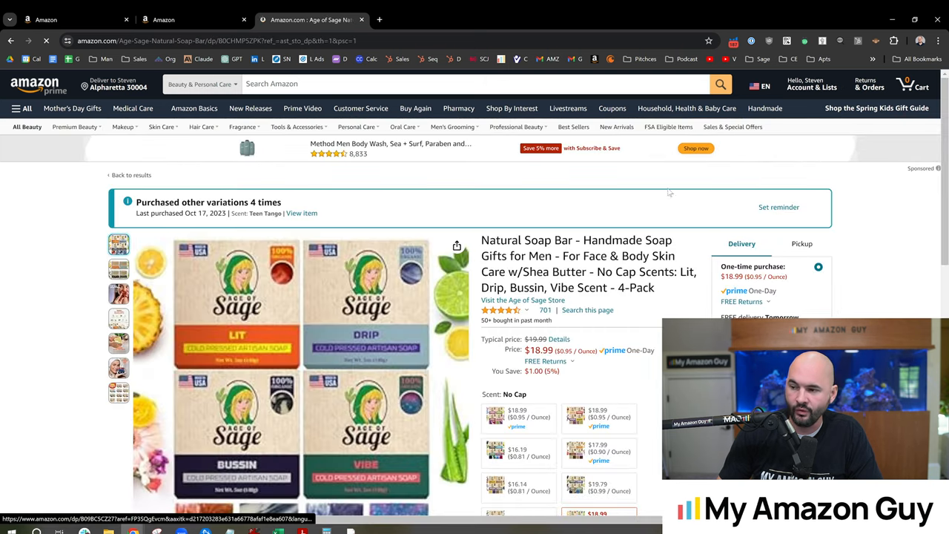
Review the Age of Sage listing's A+ content, details and comparison chart, then return to Seller Central.
scroll("down", 3)
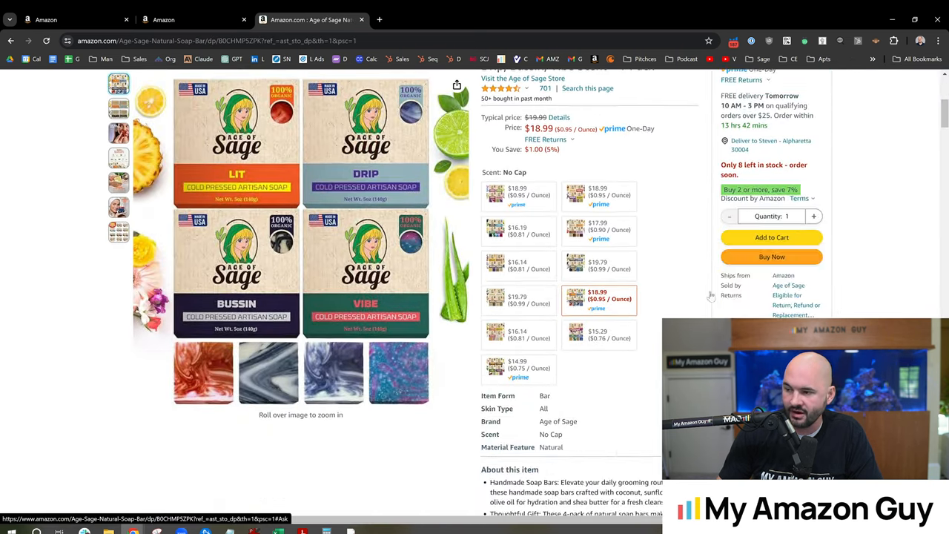
scroll("down", 3)
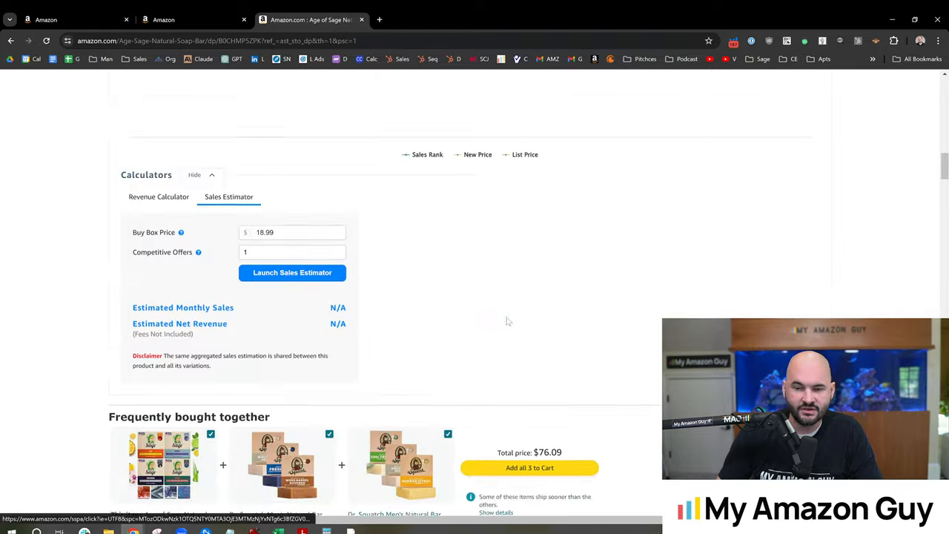
scroll("down", 3)
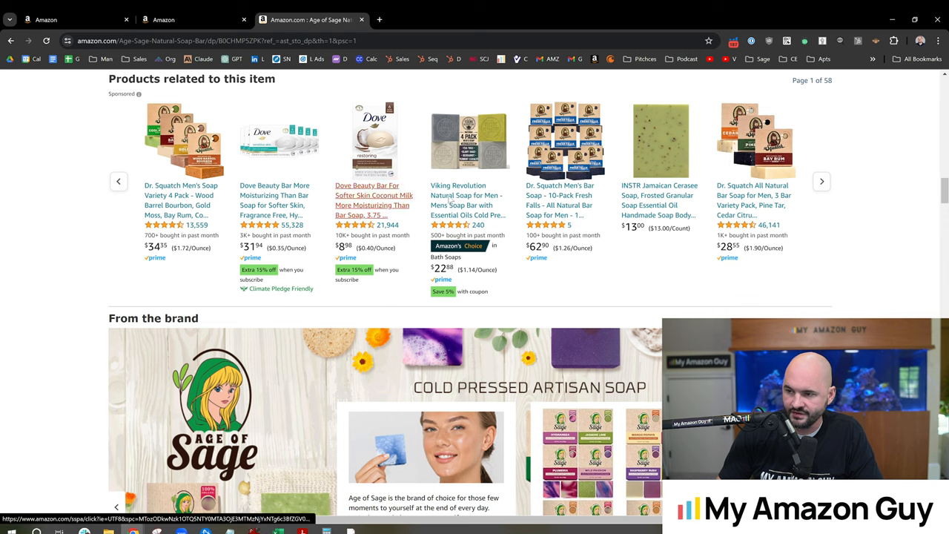
scroll("down", 3)
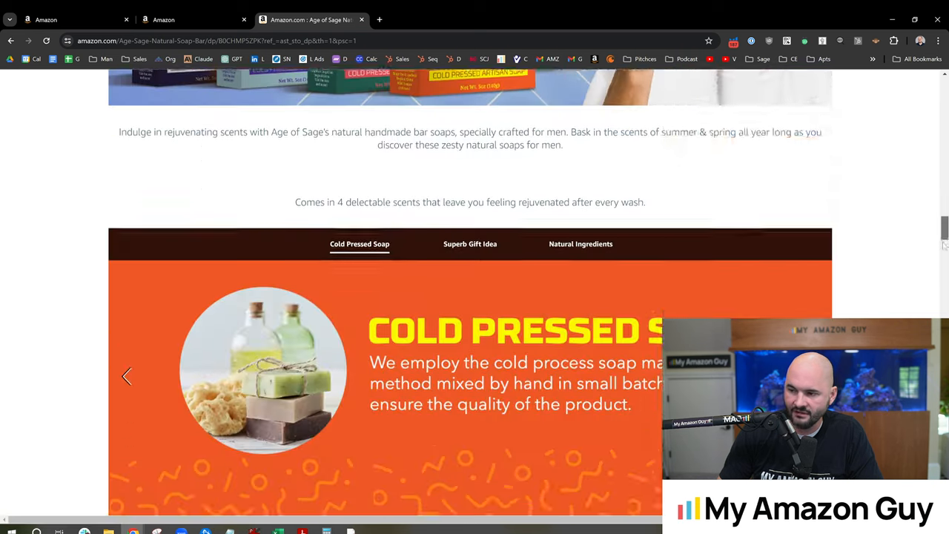
scroll("down", 3)
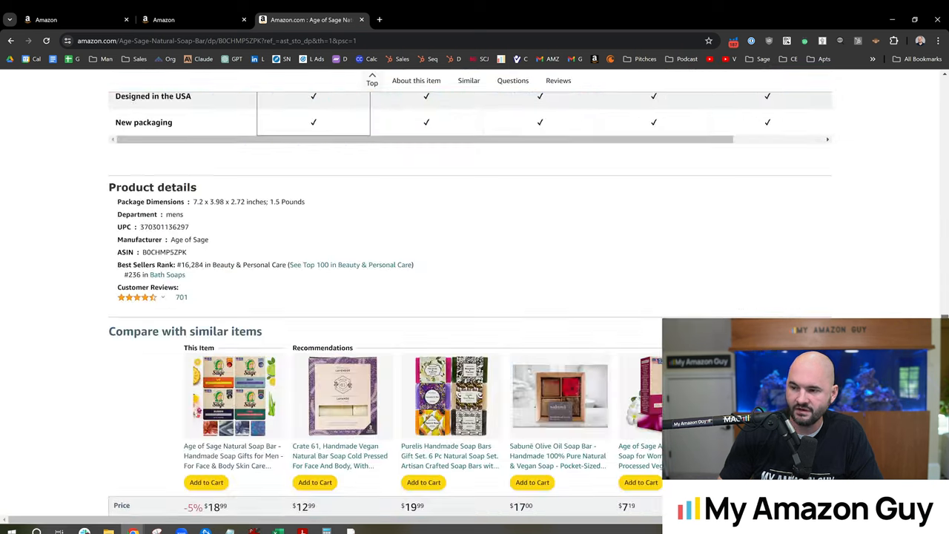
scroll("down", 3)
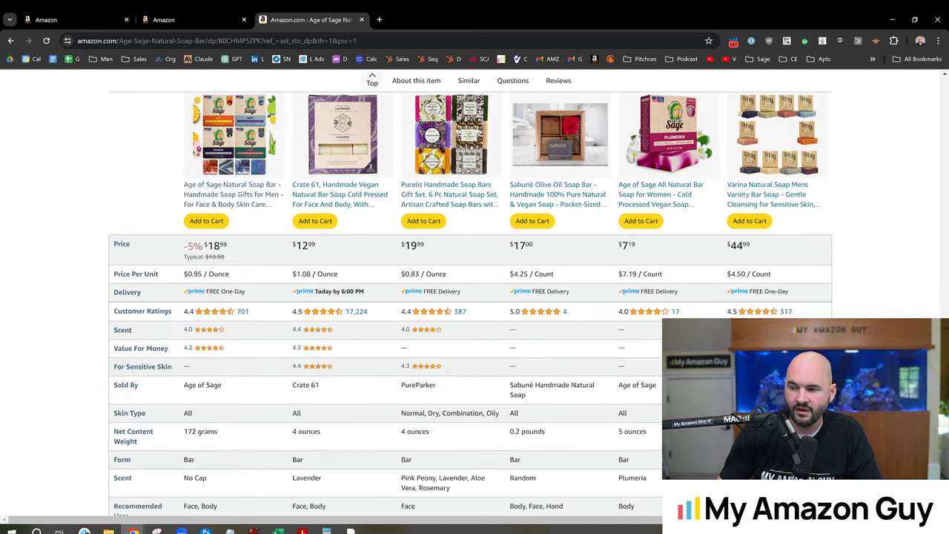
scroll("down", 3)
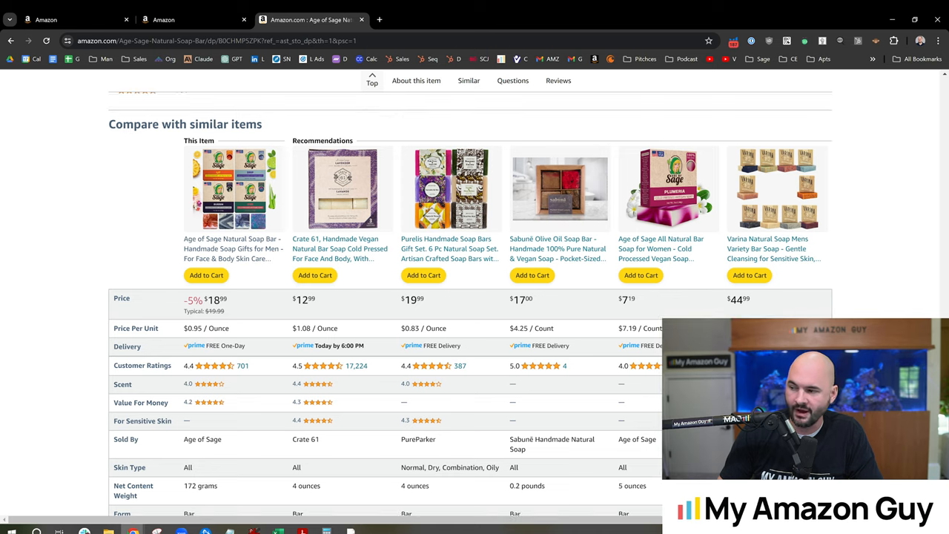
scroll("up", 3)
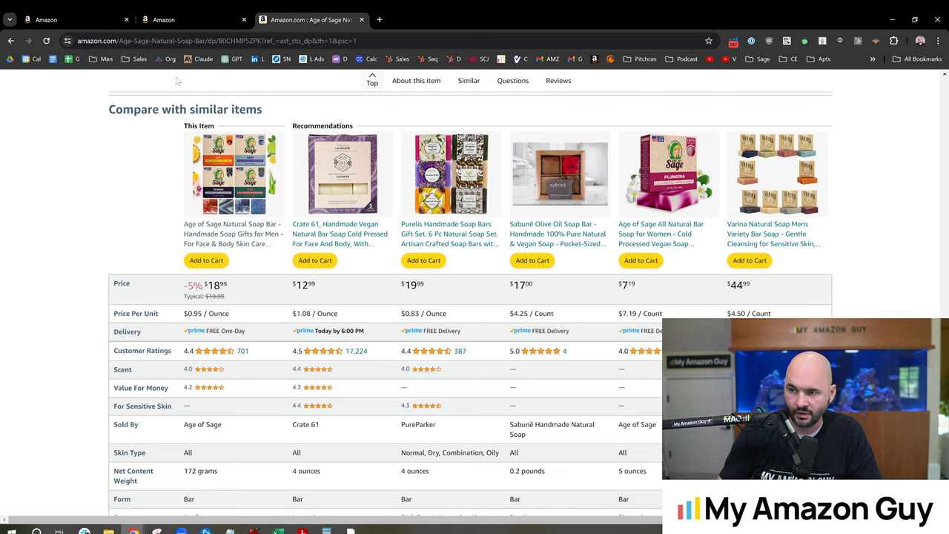
left_click(74, 19)
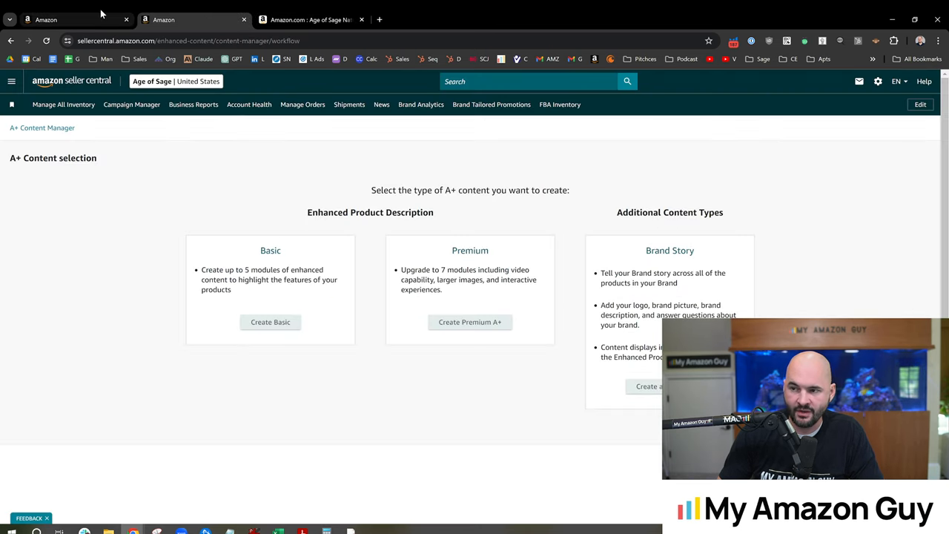
Highlight the Brand Story option on the A+ content type selection page.
left_click(269, 322)
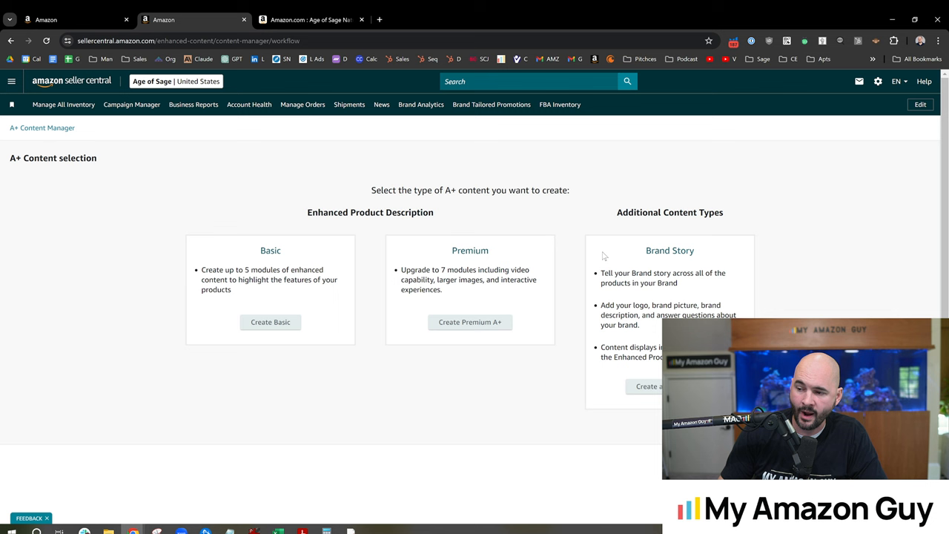
double_click(669, 250)
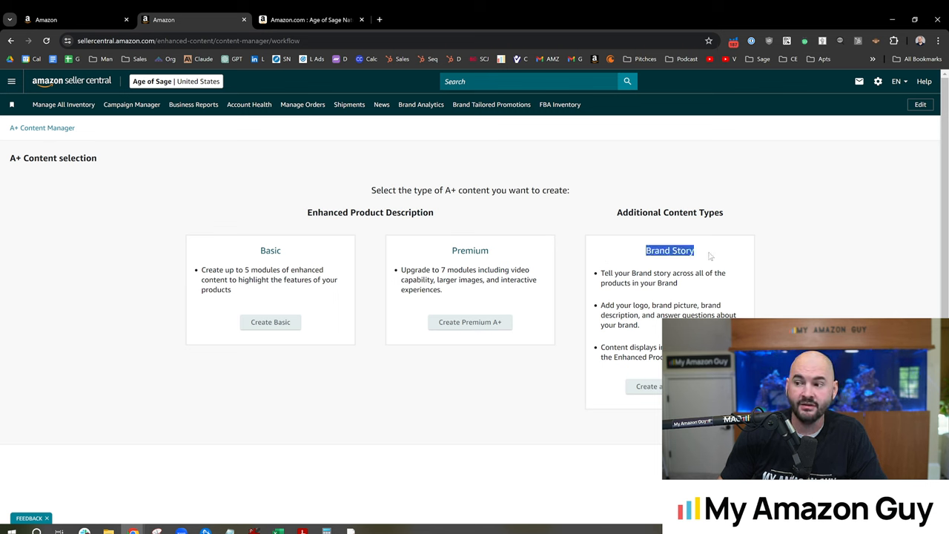
mouse_move(711, 261)
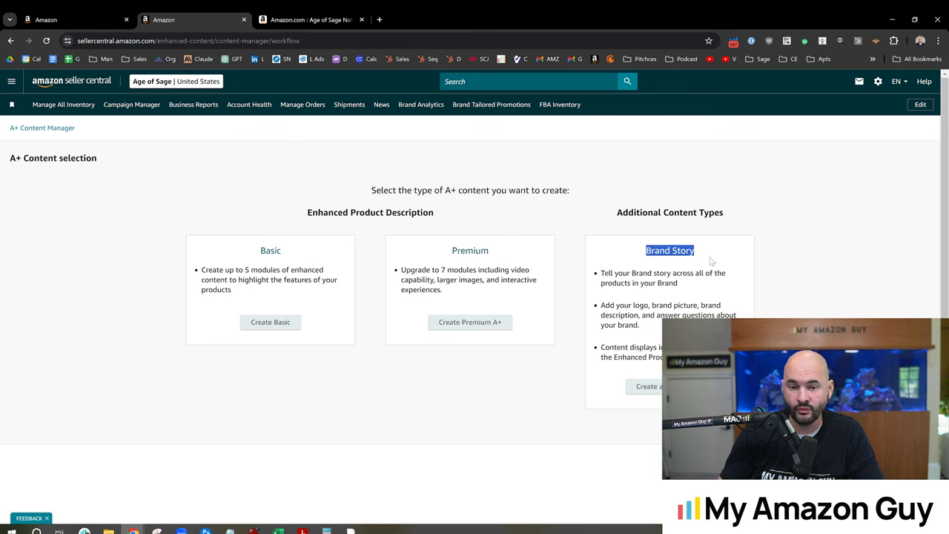
mouse_move(729, 263)
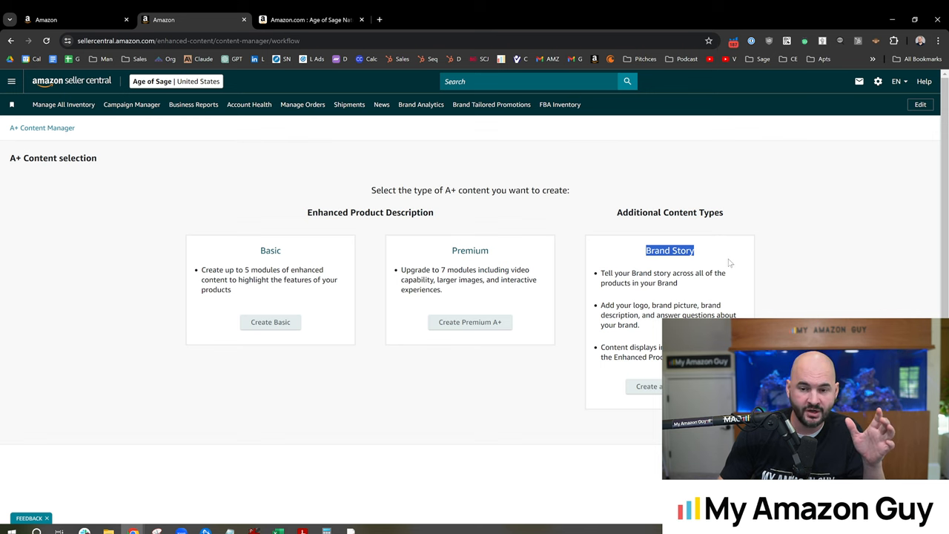
mouse_move(706, 259)
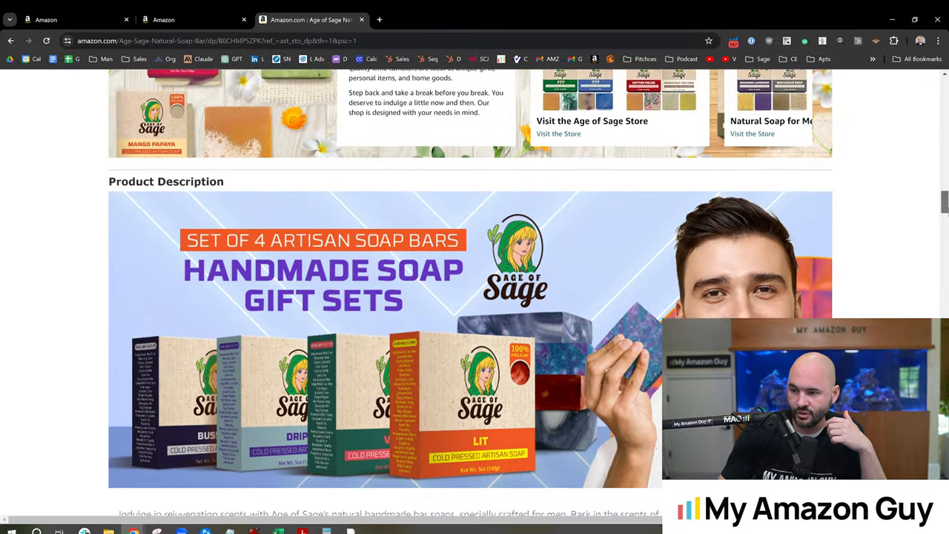
Switch back to the A+ content editor tab with the draft.
left_click(74, 20)
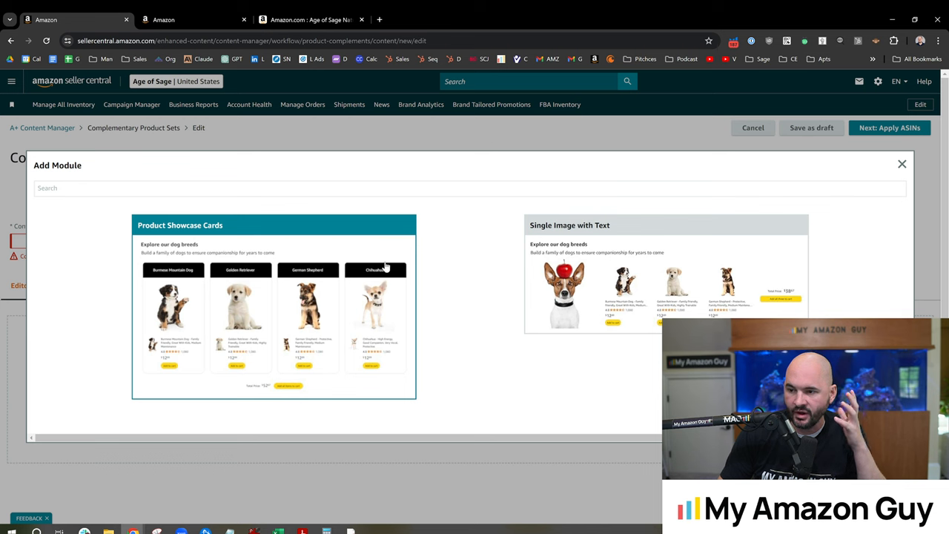
mouse_move(395, 266)
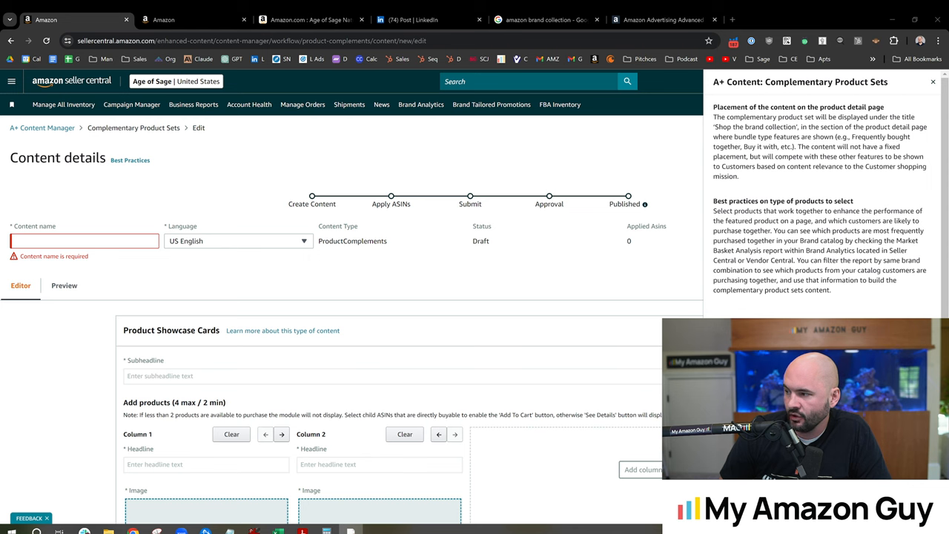
left_click_drag(802, 146, 749, 156)
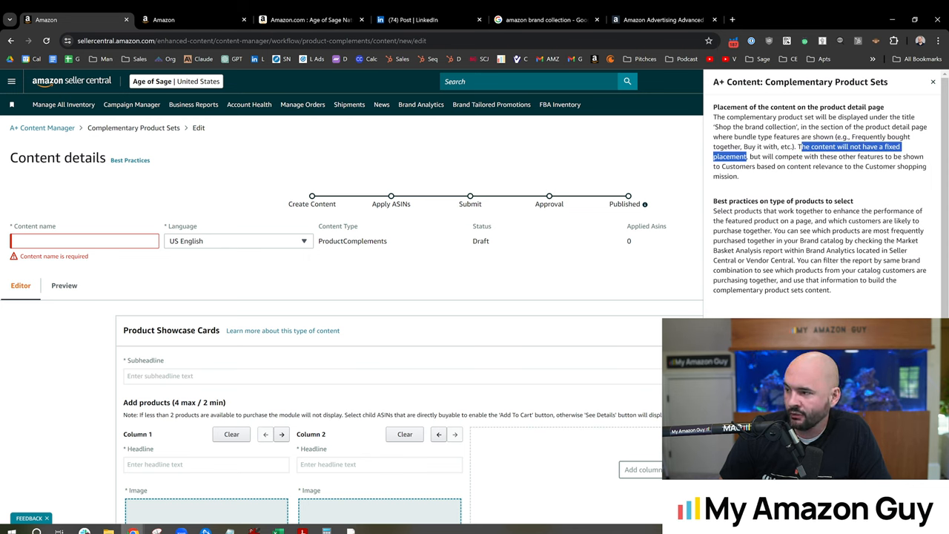
mouse_move(796, 177)
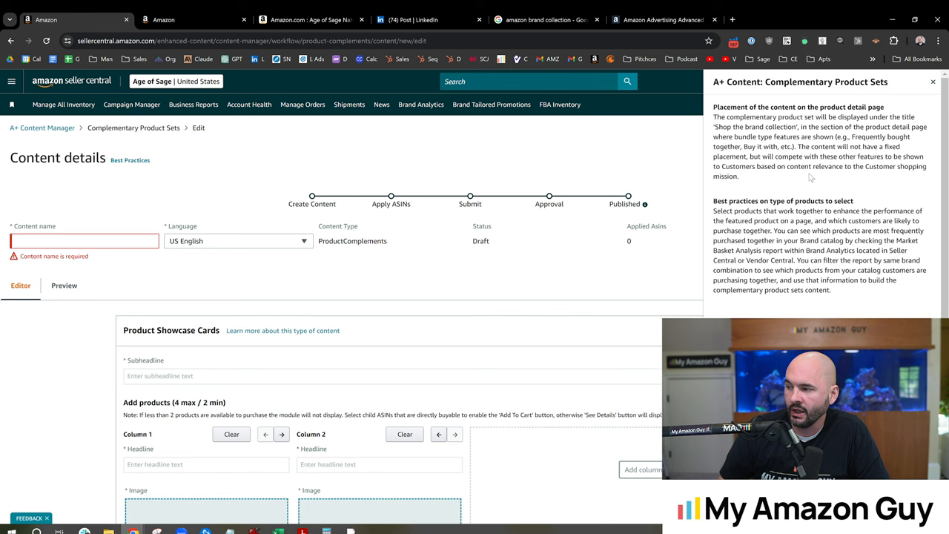
mouse_move(804, 178)
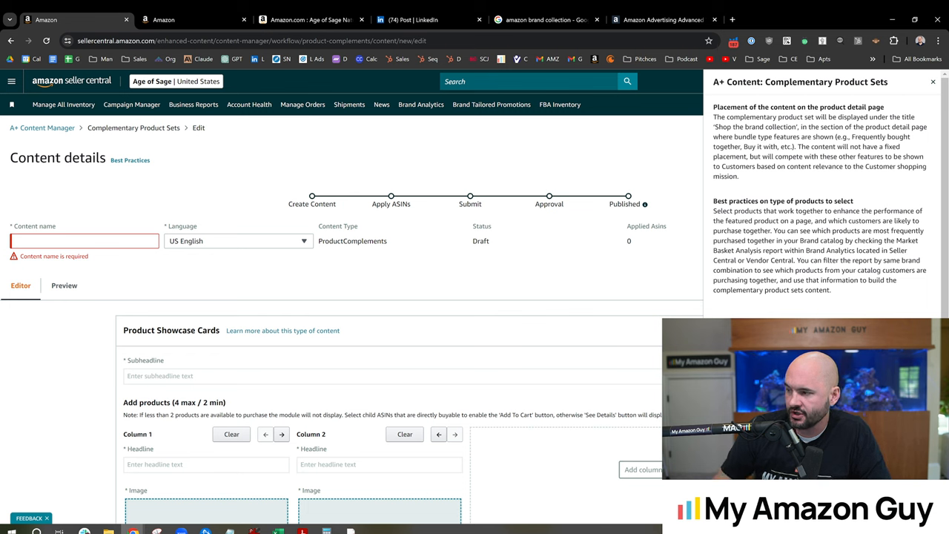
mouse_move(803, 230)
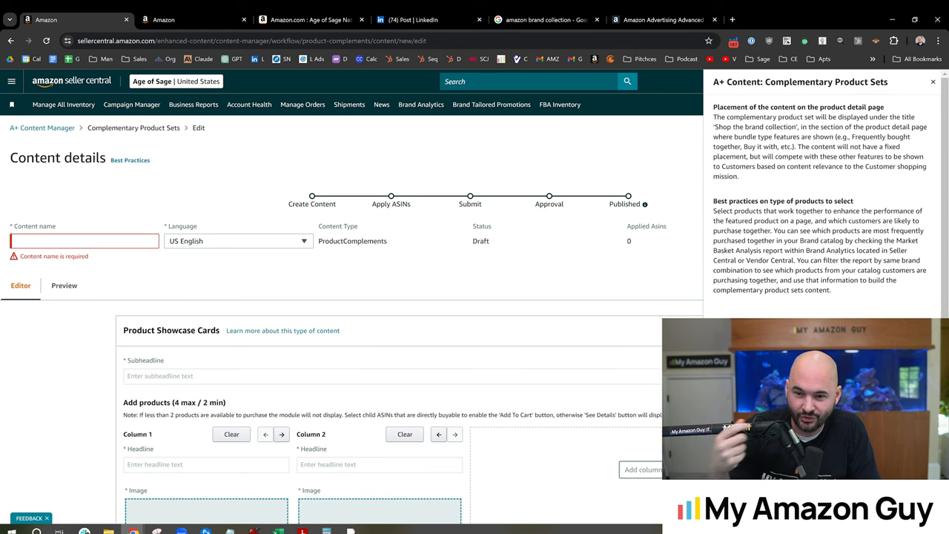
scroll("down", 3)
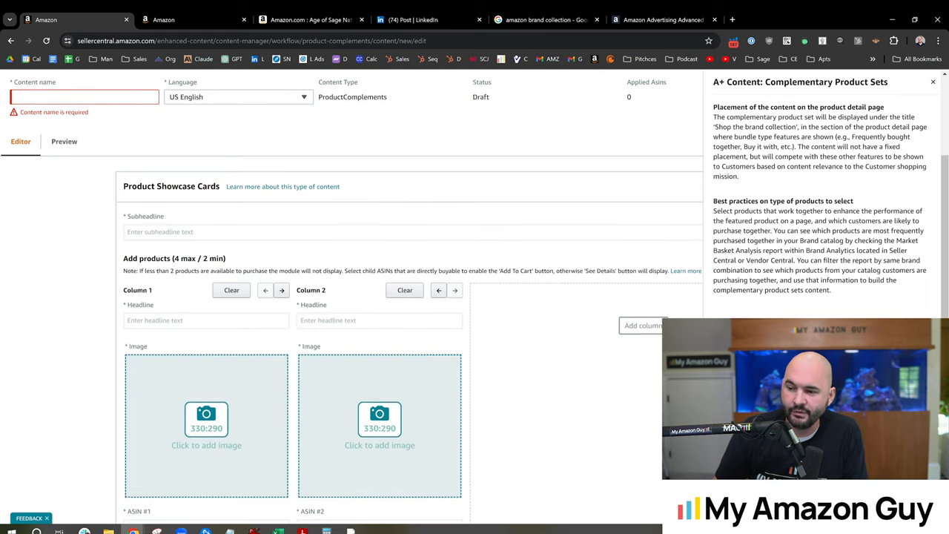
Close the guidance panel, enter subheadline 'Artisan Soaps' and headline 'Product title 1'.
scroll("down", 3)
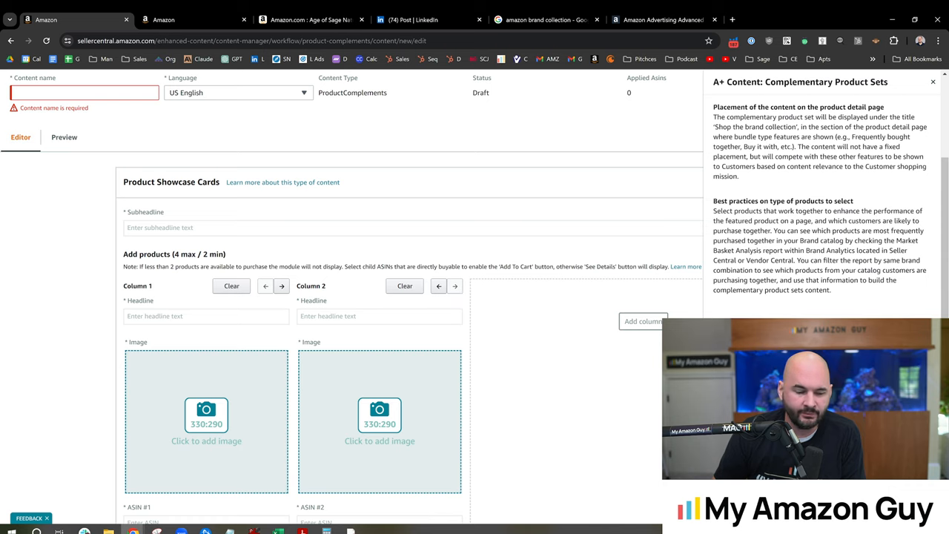
scroll("down", 3)
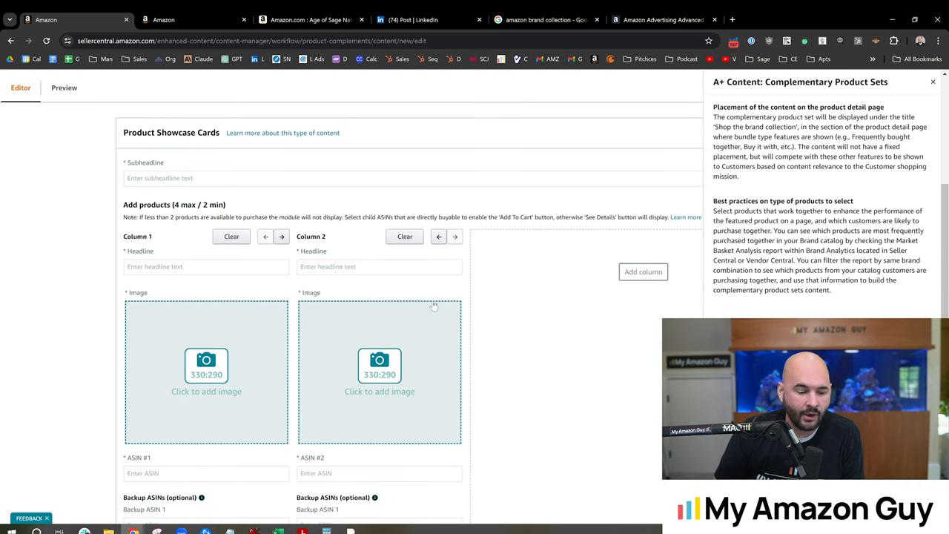
mouse_move(232, 307)
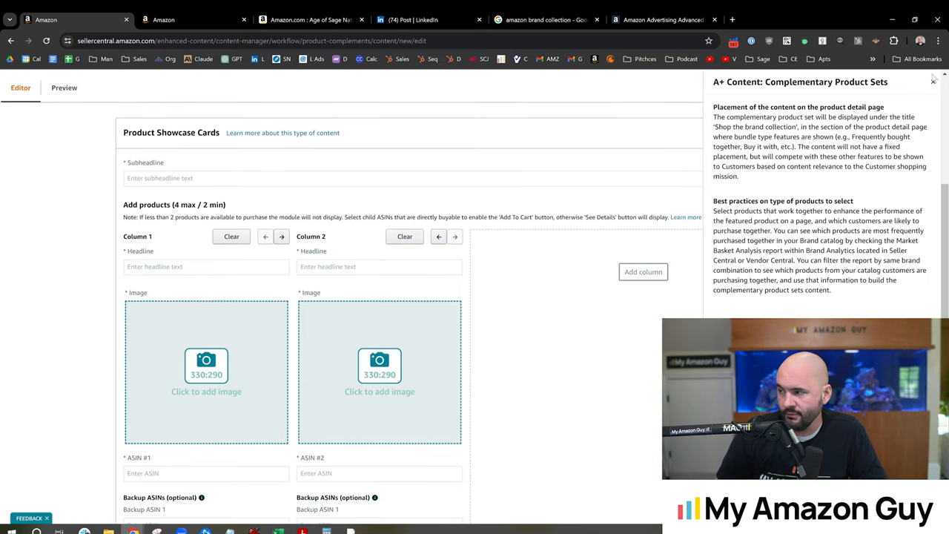
left_click(933, 81)
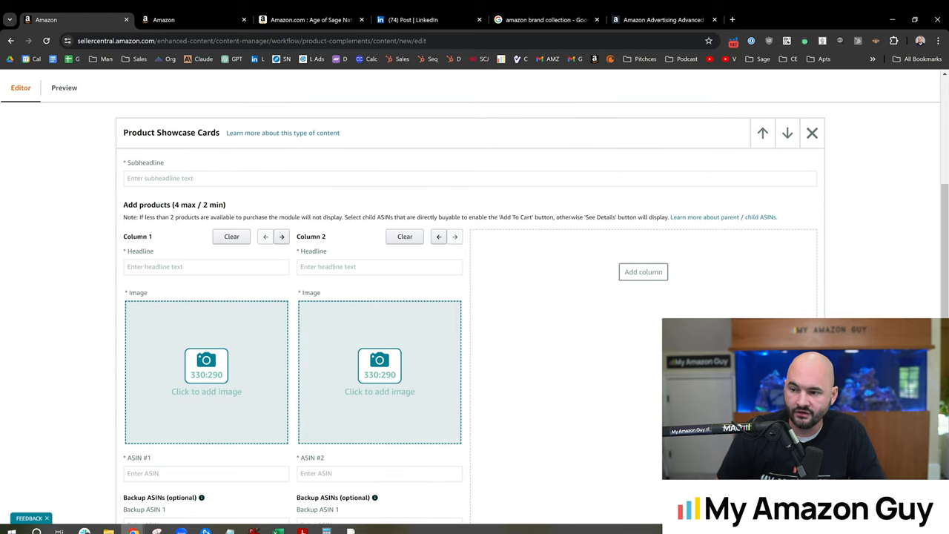
left_click(469, 178)
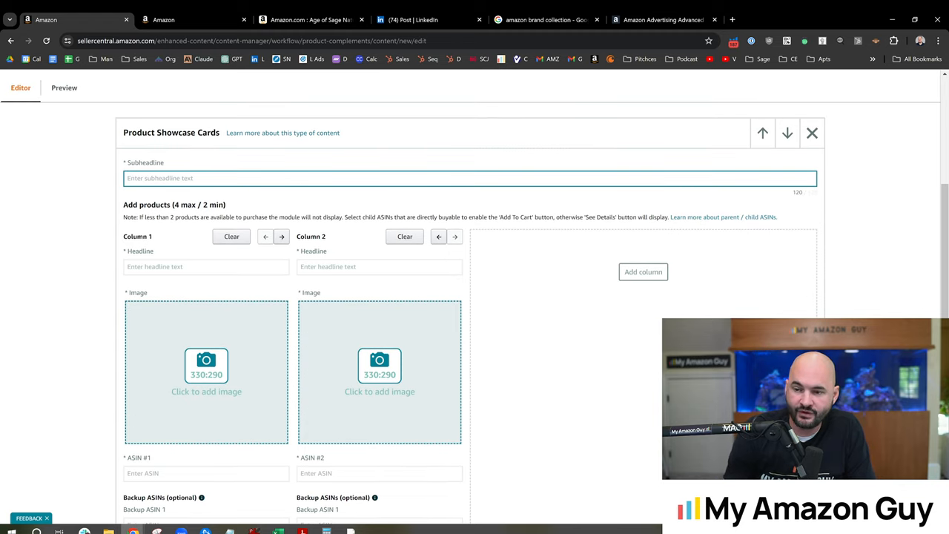
type("Artisan Soaps")
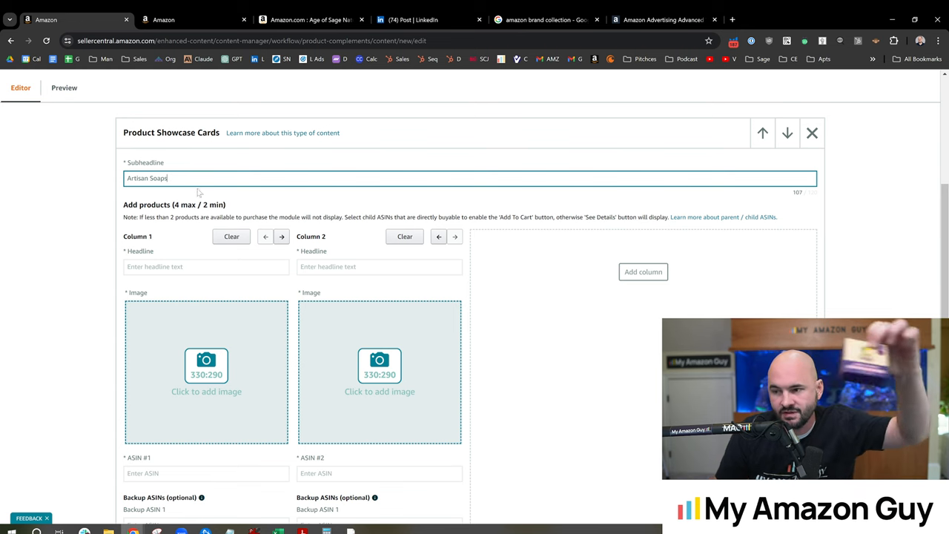
scroll("down", 3)
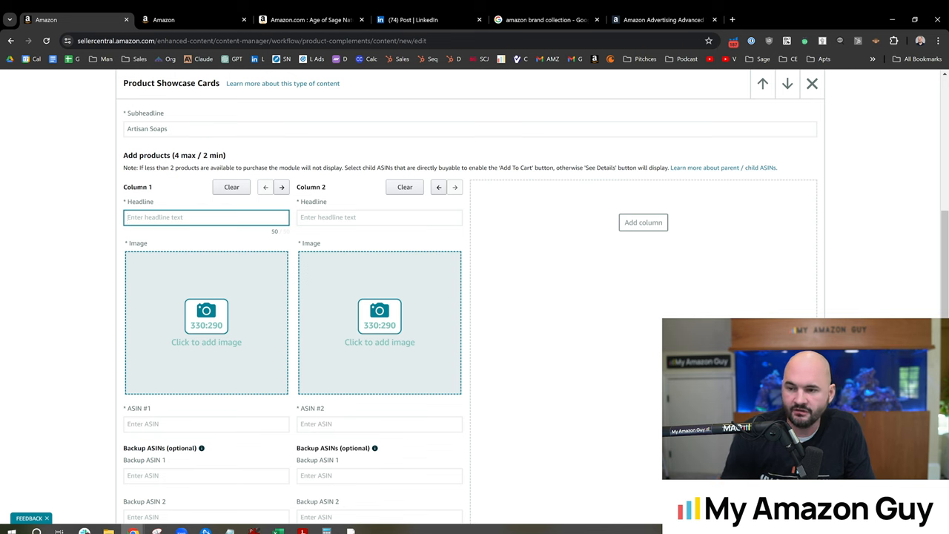
type("Product title 1")
left_click(379, 216)
type("2")
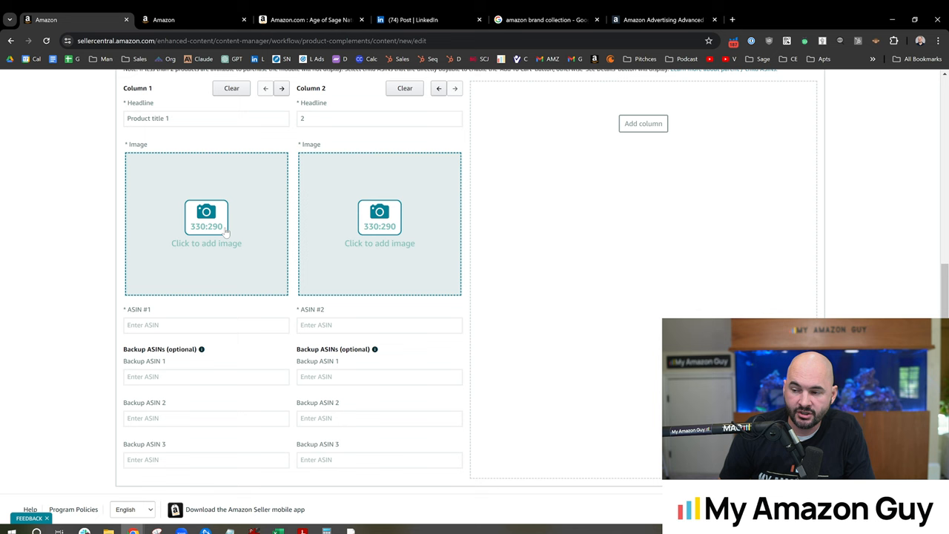
mouse_move(220, 237)
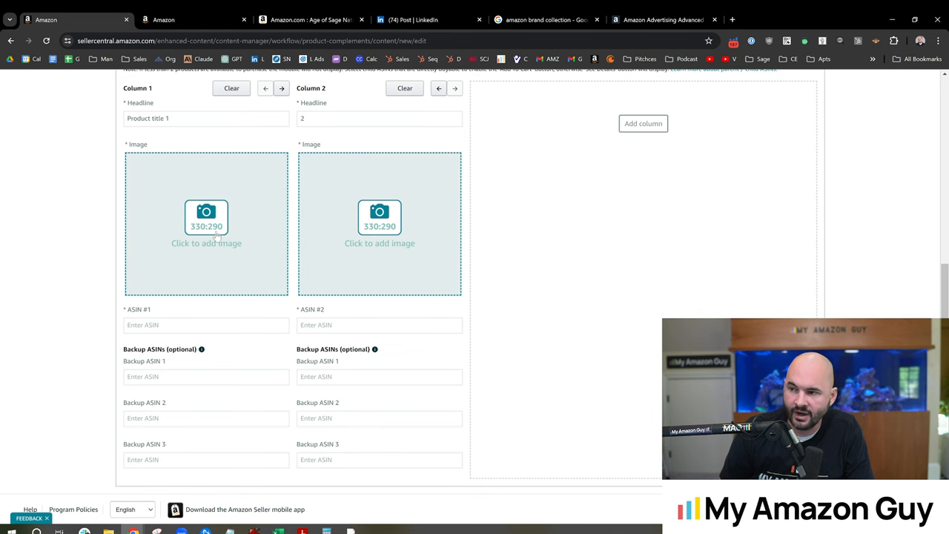
Scroll the Age of Sage product page to its gift ideas comparison chart, then switch tabs.
left_click(311, 19)
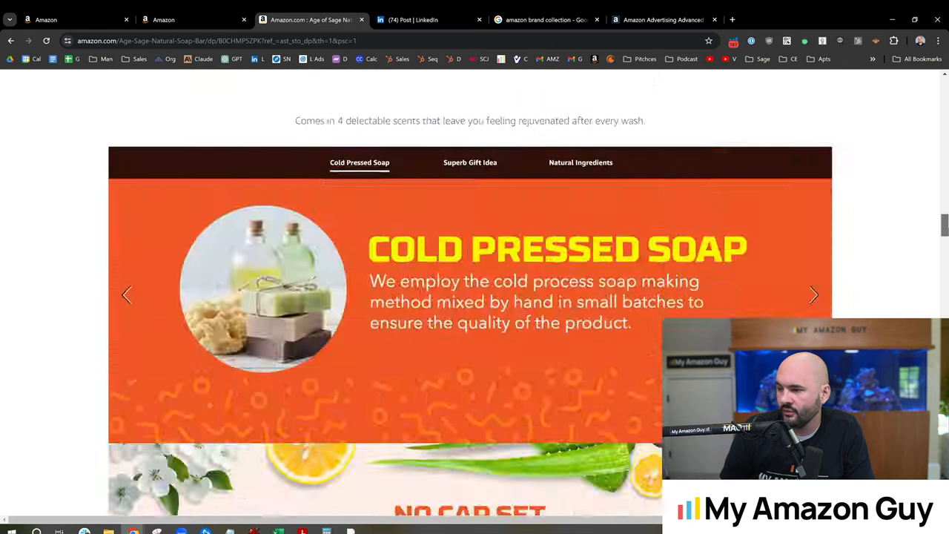
scroll("down", 3)
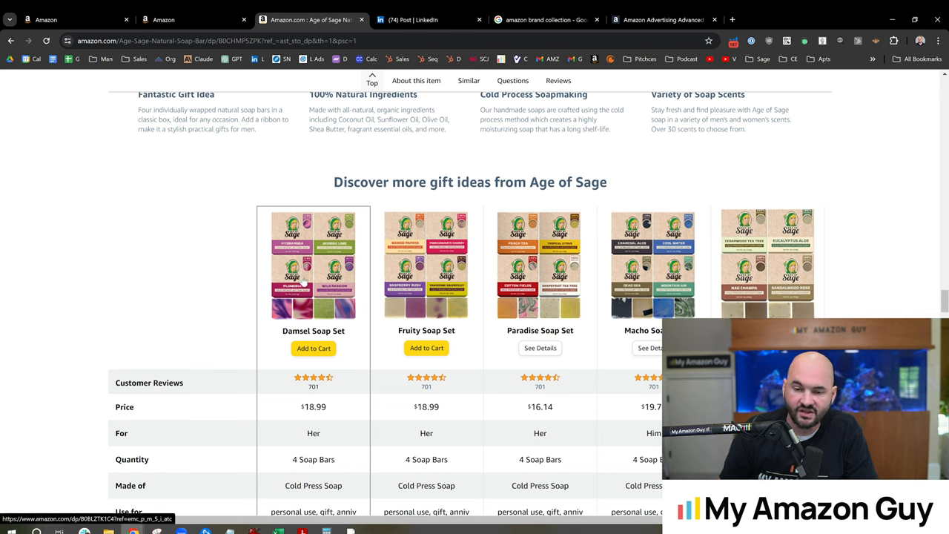
mouse_move(282, 271)
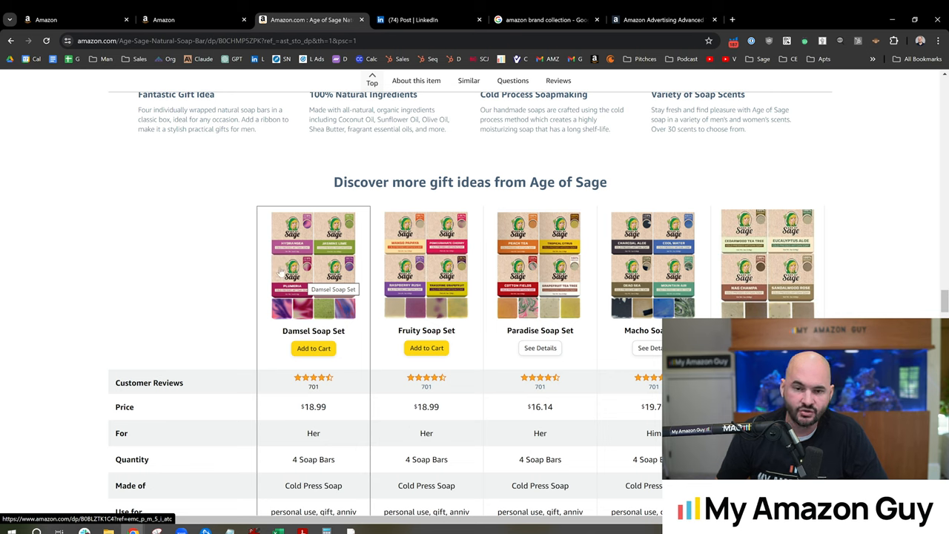
left_click(67, 20)
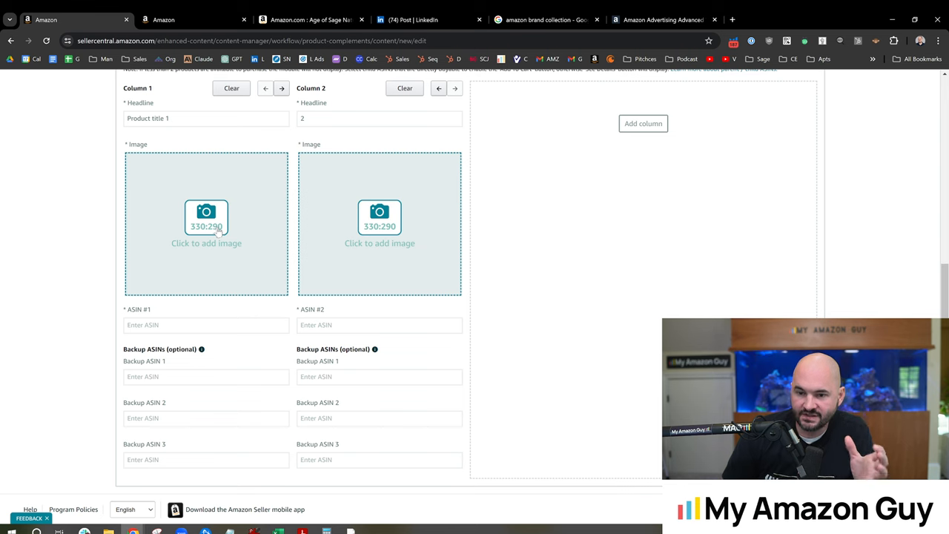
mouse_move(237, 260)
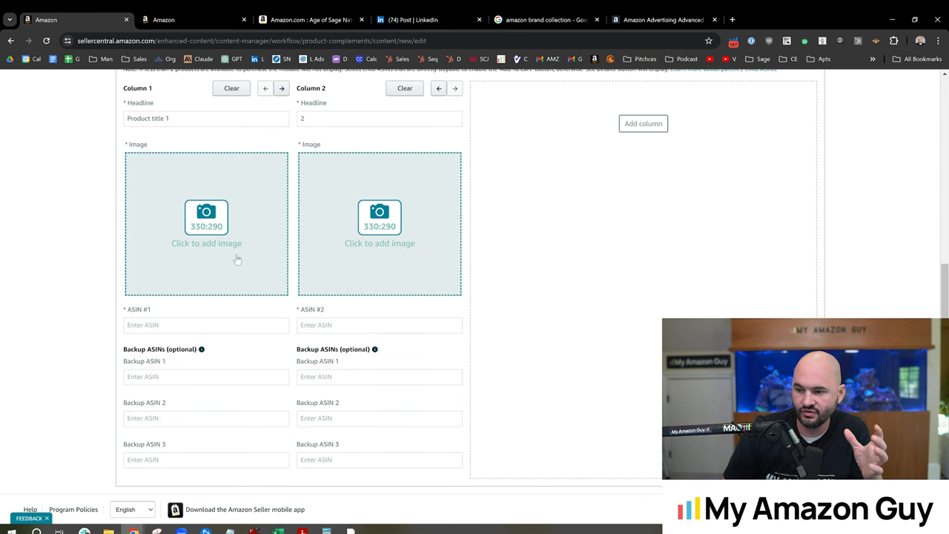
Enter B0CHMP5ZPK as column 1's ASIN and move to Backup ASIN 1.
left_click(310, 20)
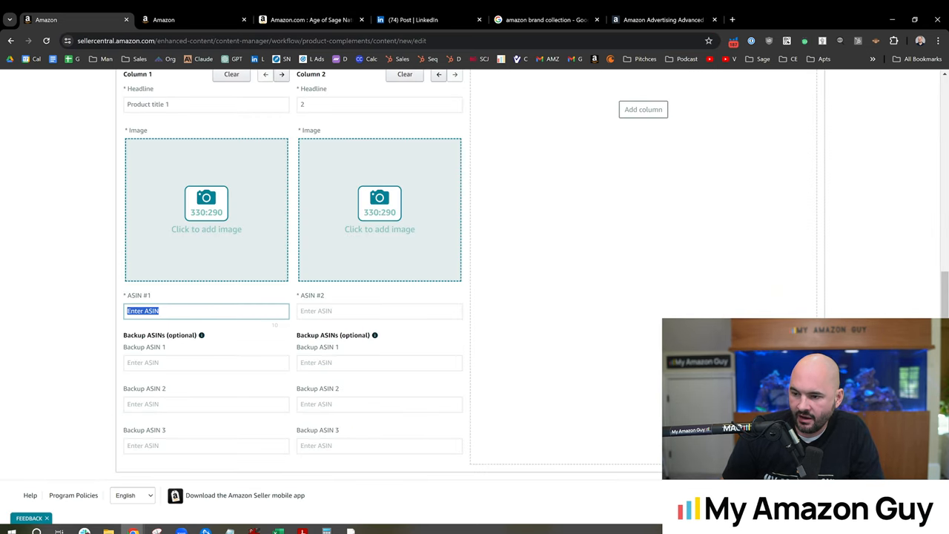
type("B0CHMP5ZPK")
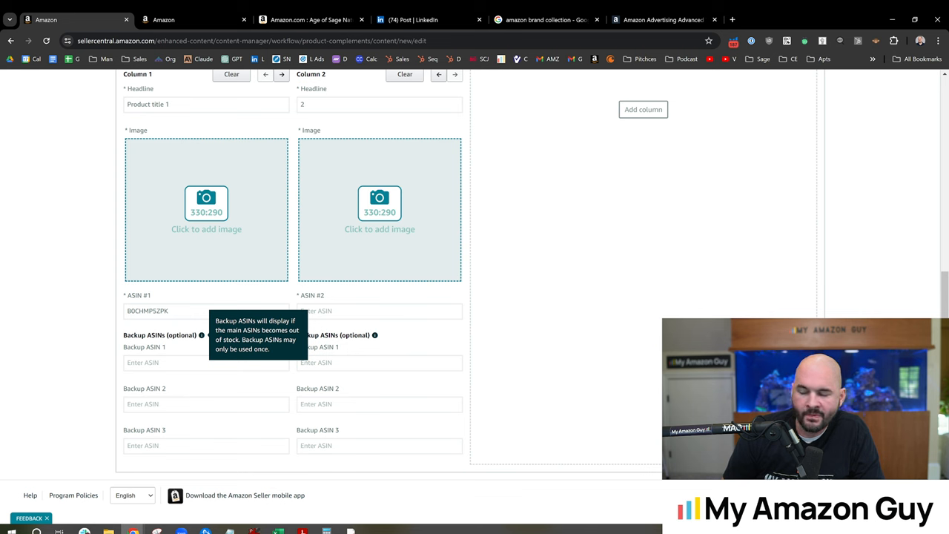
left_click(206, 362)
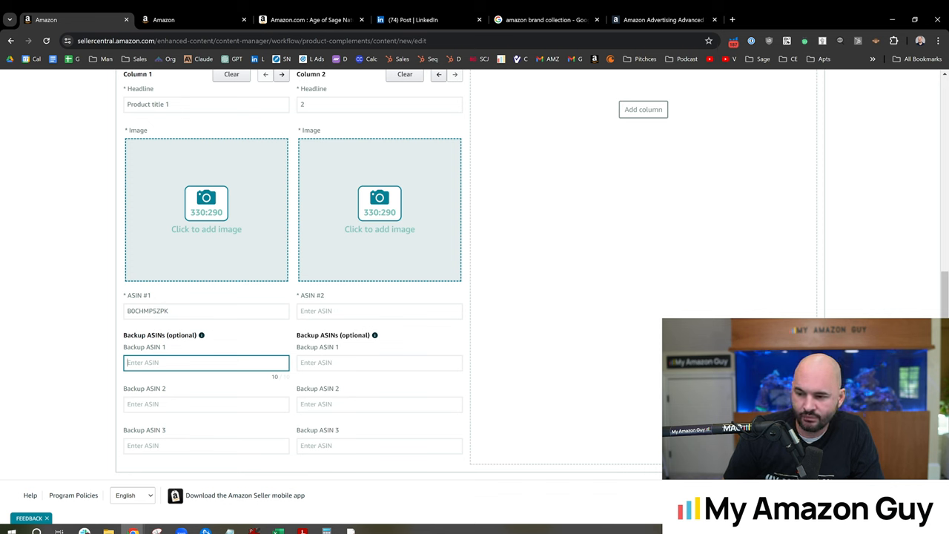
mouse_move(246, 459)
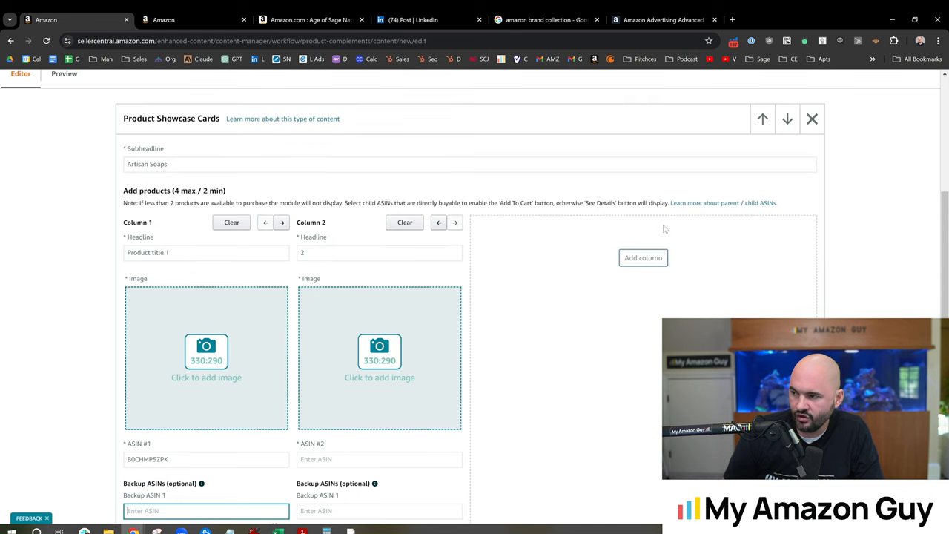
Add two more product columns, bringing the showcase to four columns.
left_click(642, 257)
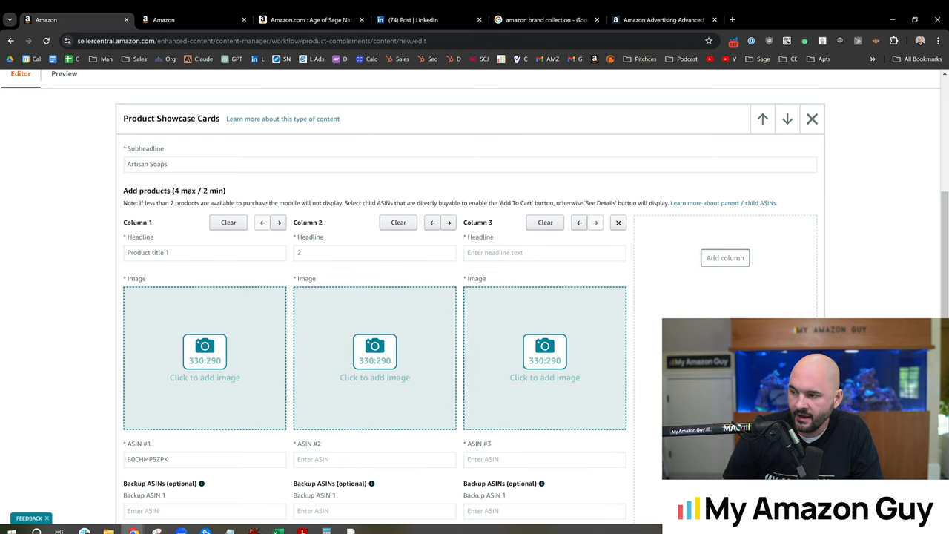
left_click(724, 258)
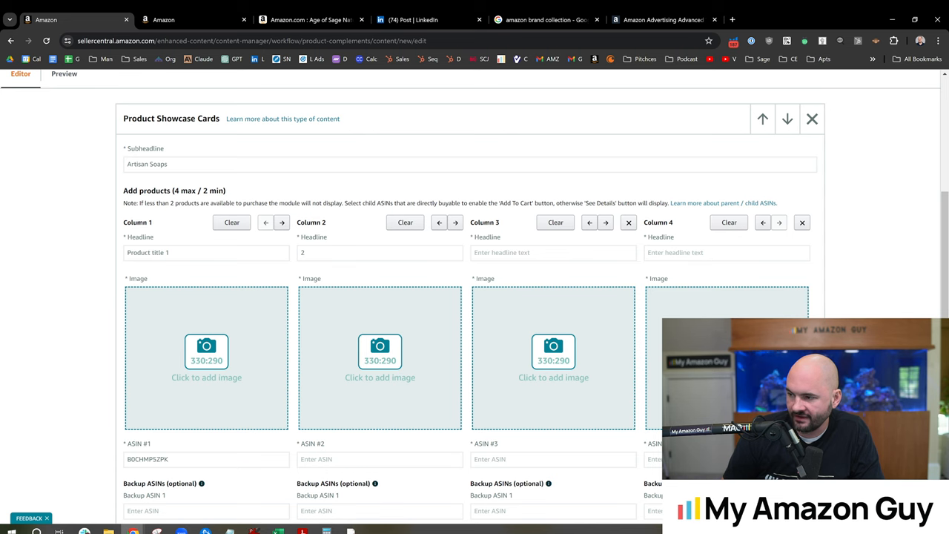
scroll("down", 3)
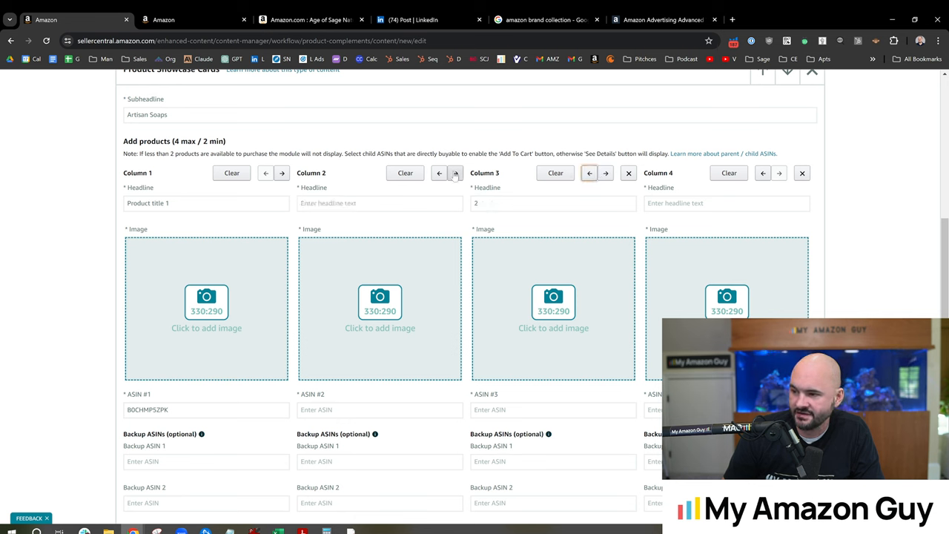
Shift the Product title 1 card and its ASIN into column 3.
left_click(438, 172)
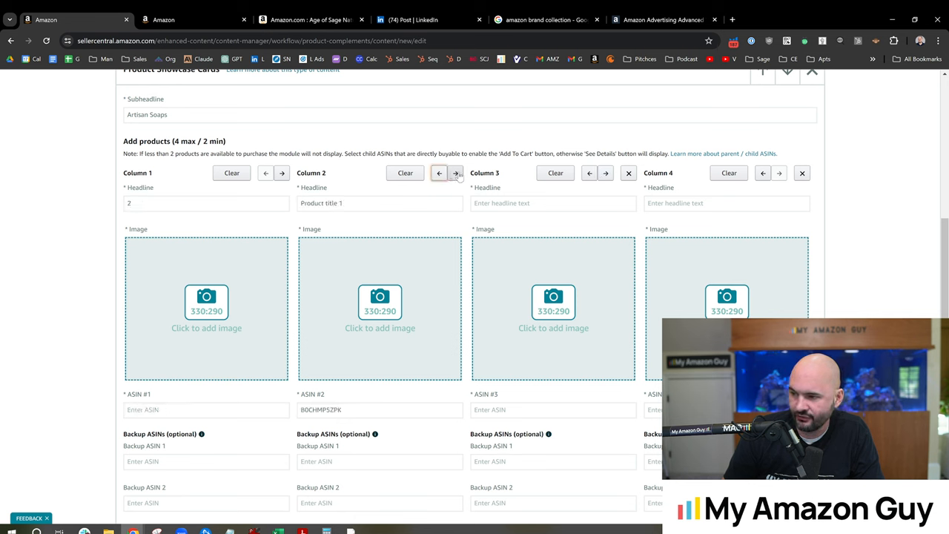
scroll("down", 3)
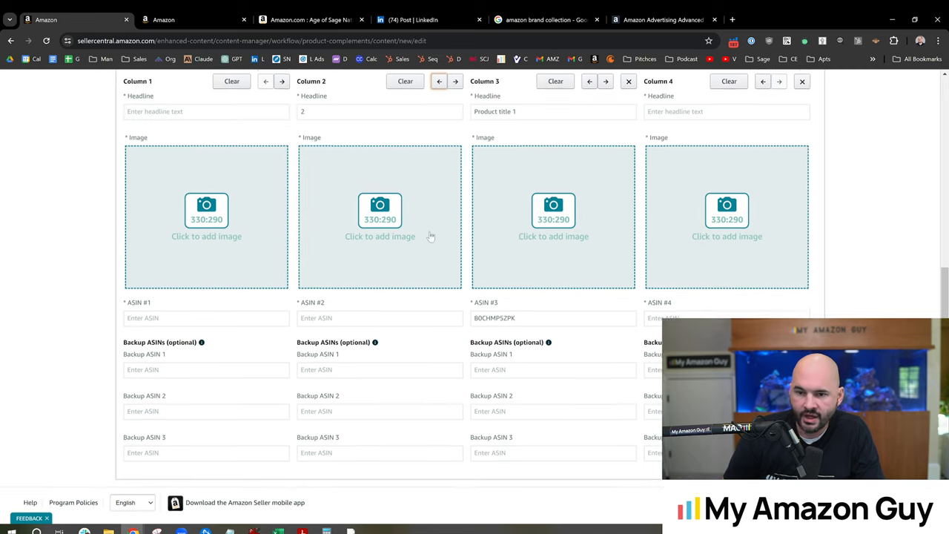
scroll("down", 3)
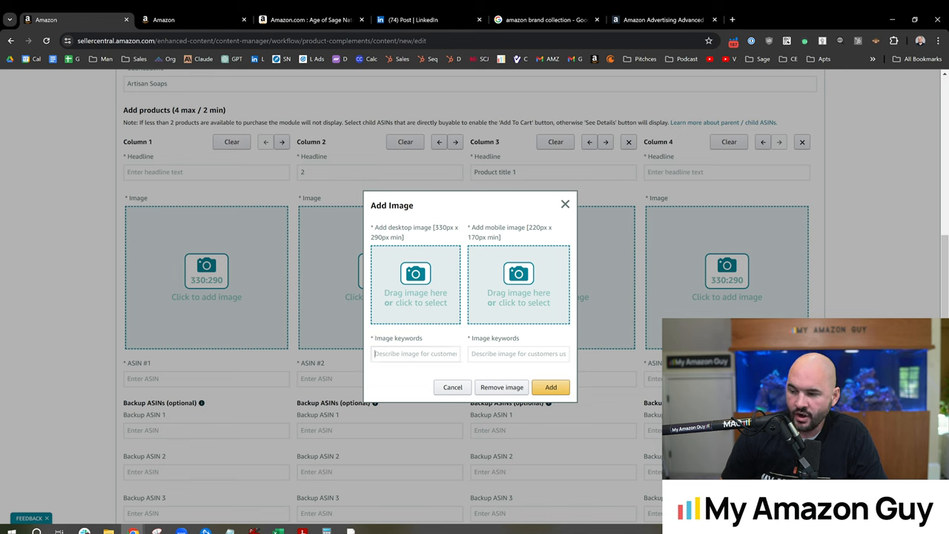
Focus the mobile image keywords field, then close the Add Image dialog with no image.
left_click(518, 353)
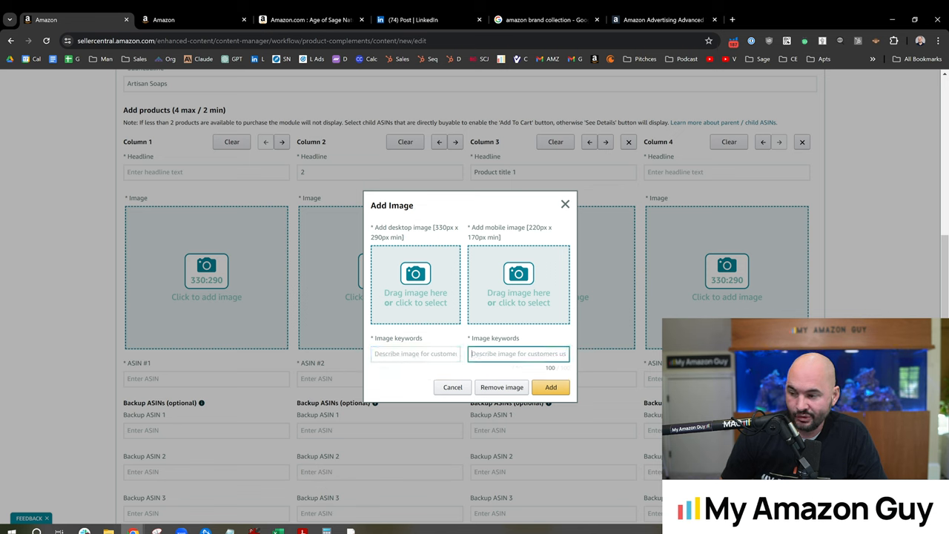
mouse_move(494, 252)
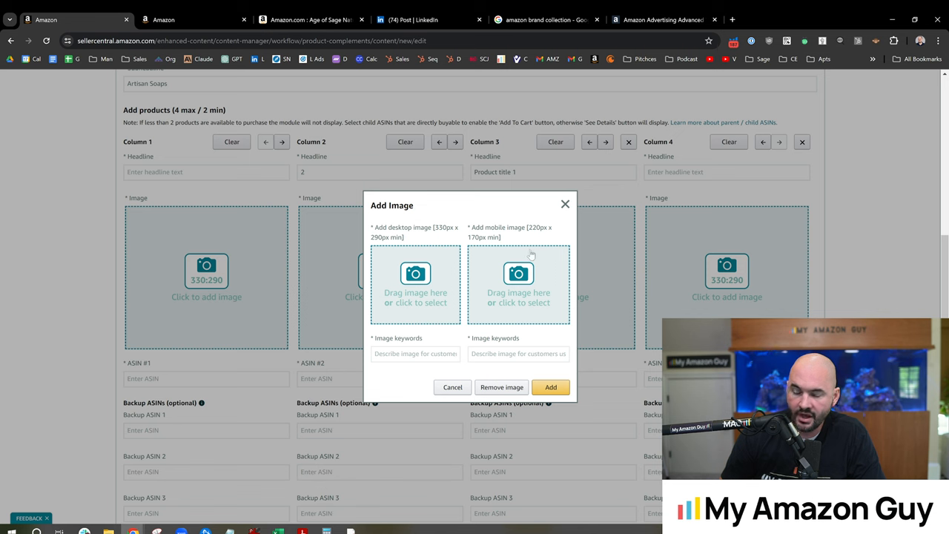
mouse_move(525, 255)
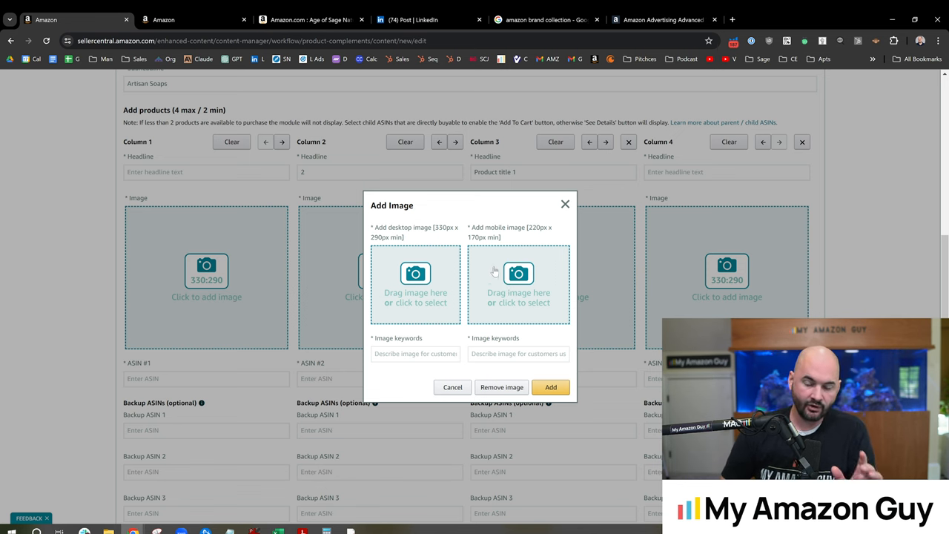
mouse_move(519, 271)
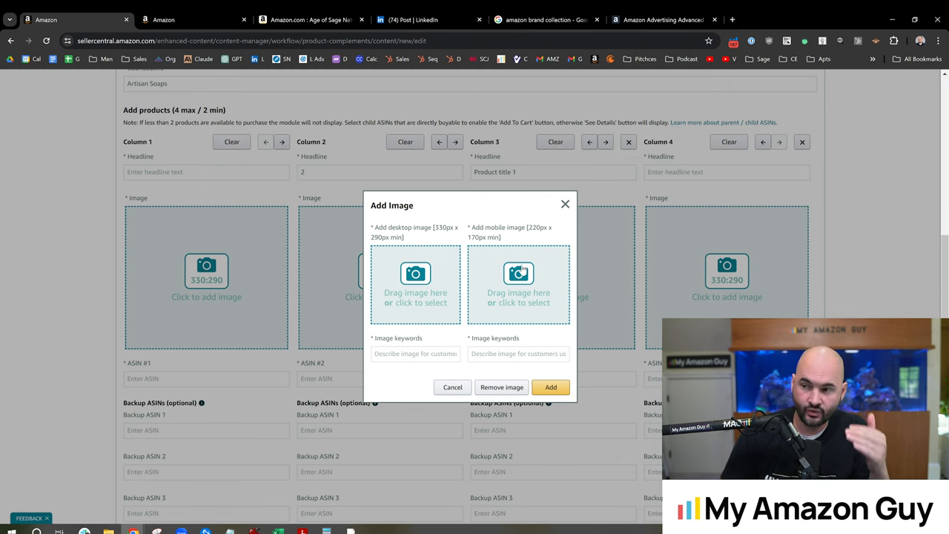
mouse_move(521, 270)
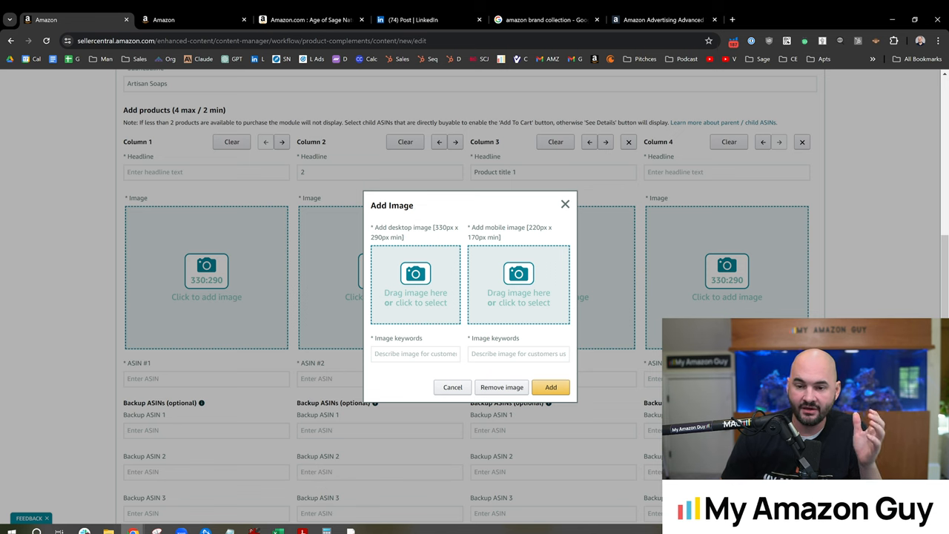
mouse_move(472, 218)
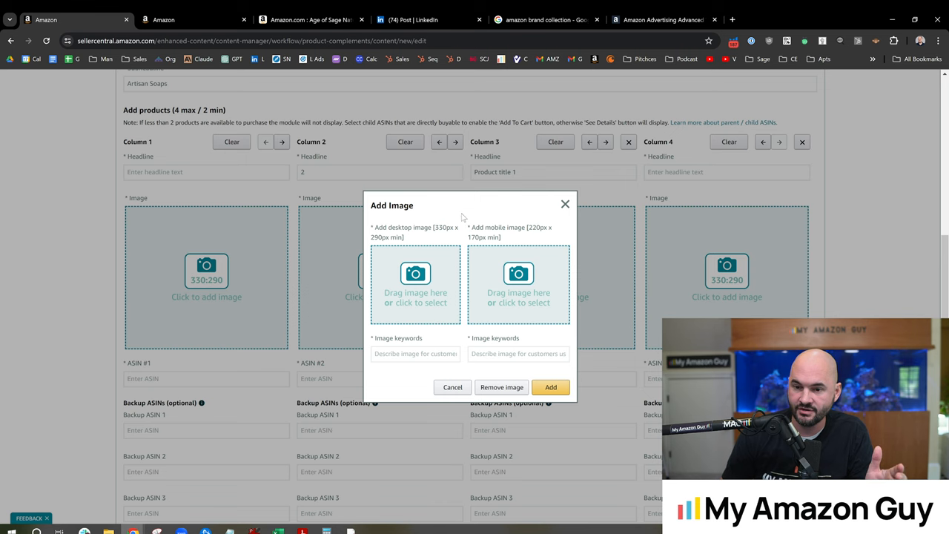
left_click(303, 19)
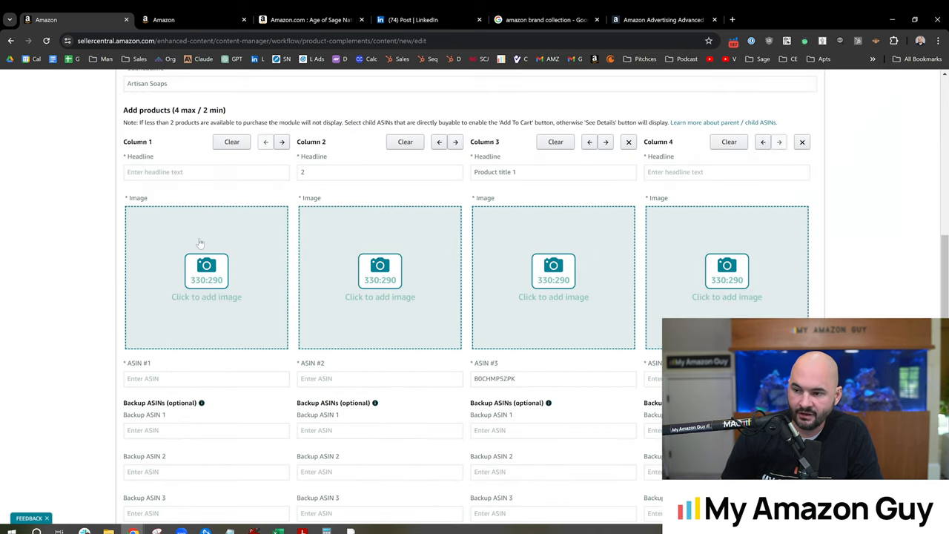
mouse_move(297, 252)
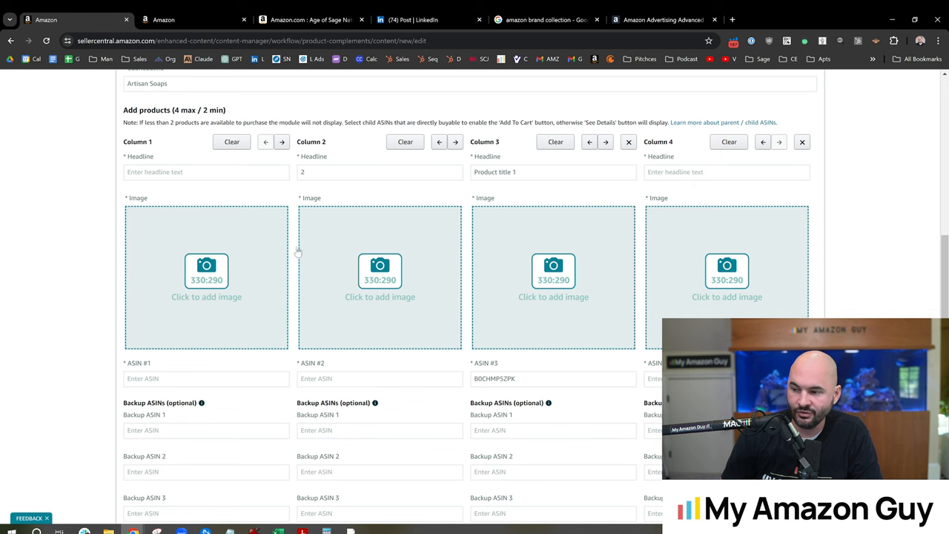
mouse_move(357, 247)
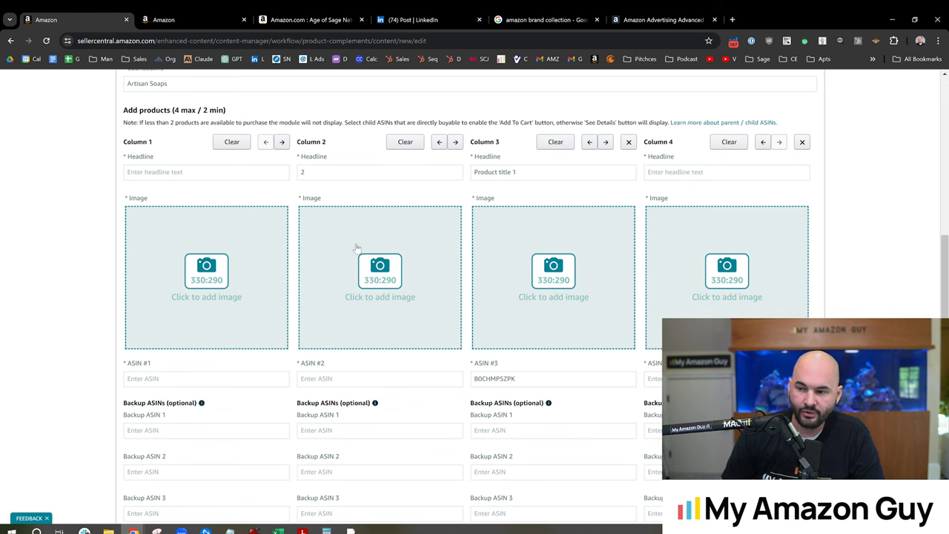
mouse_move(440, 226)
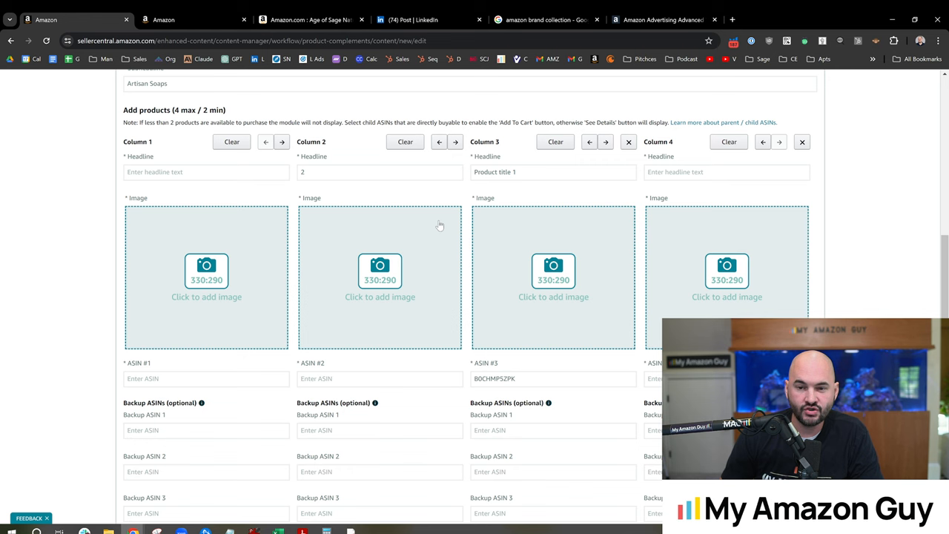
mouse_move(456, 218)
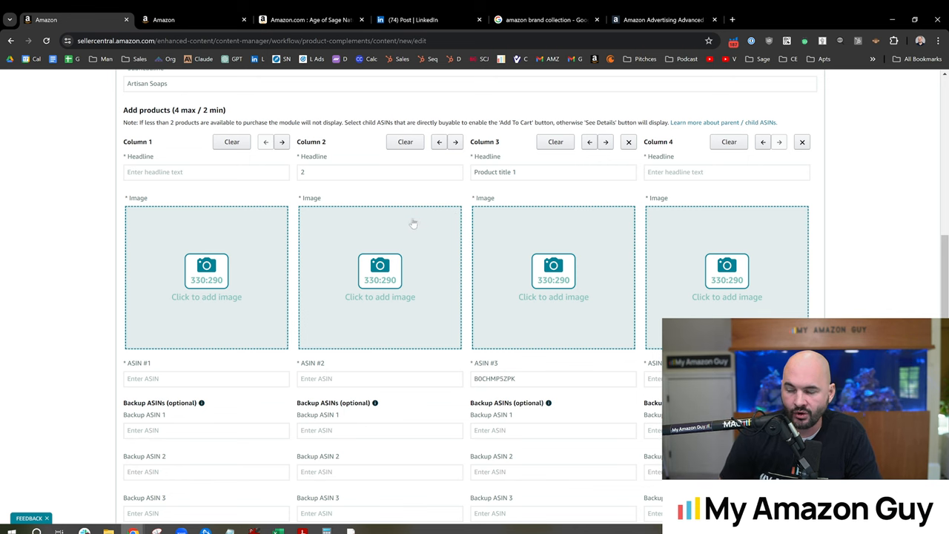
mouse_move(930, 263)
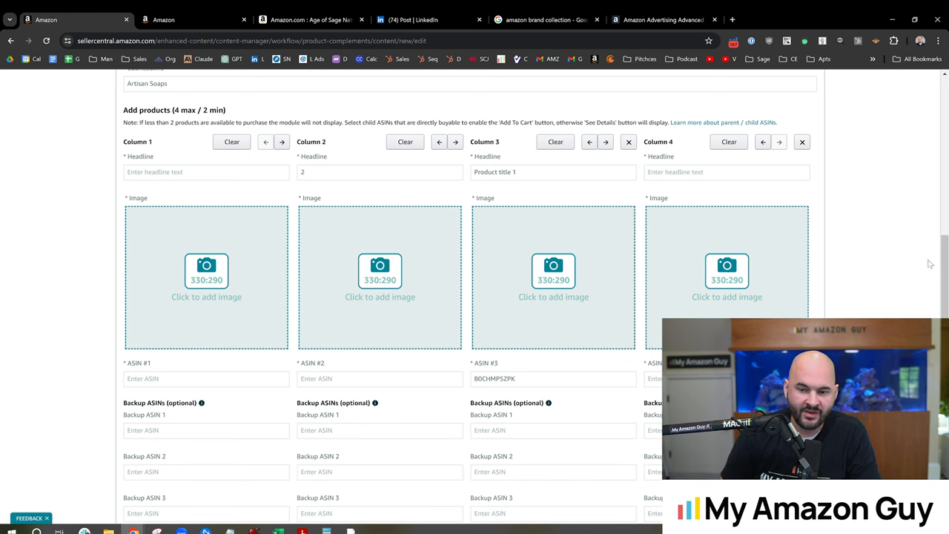
scroll("down", 3)
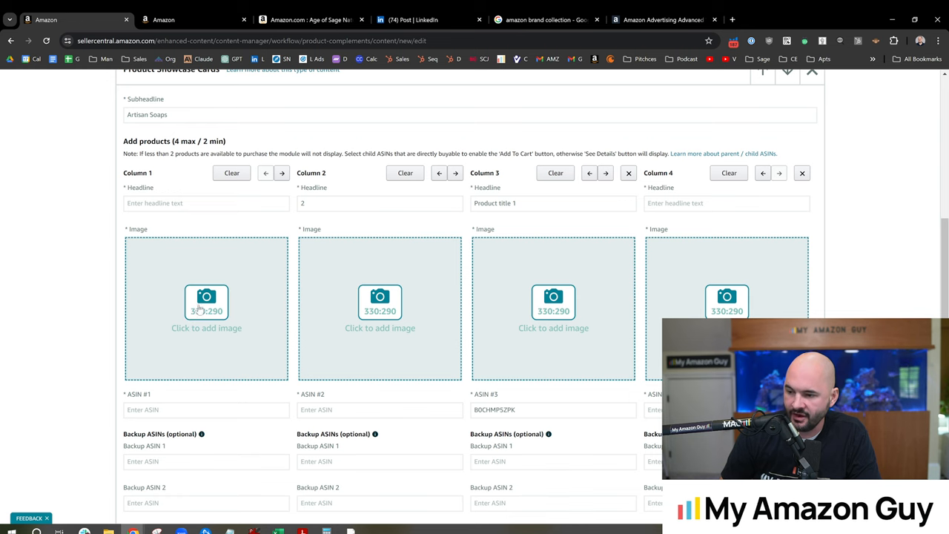
mouse_move(499, 283)
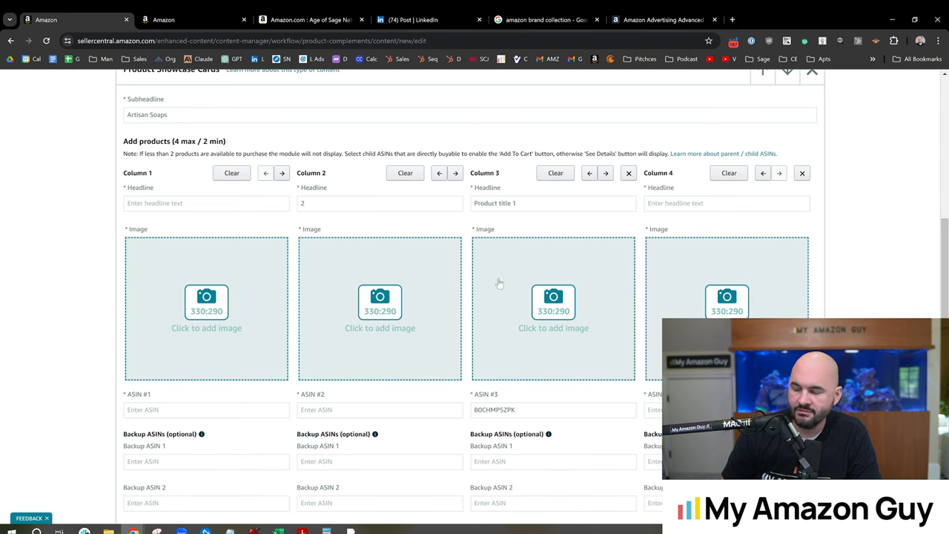
scroll("up", 3)
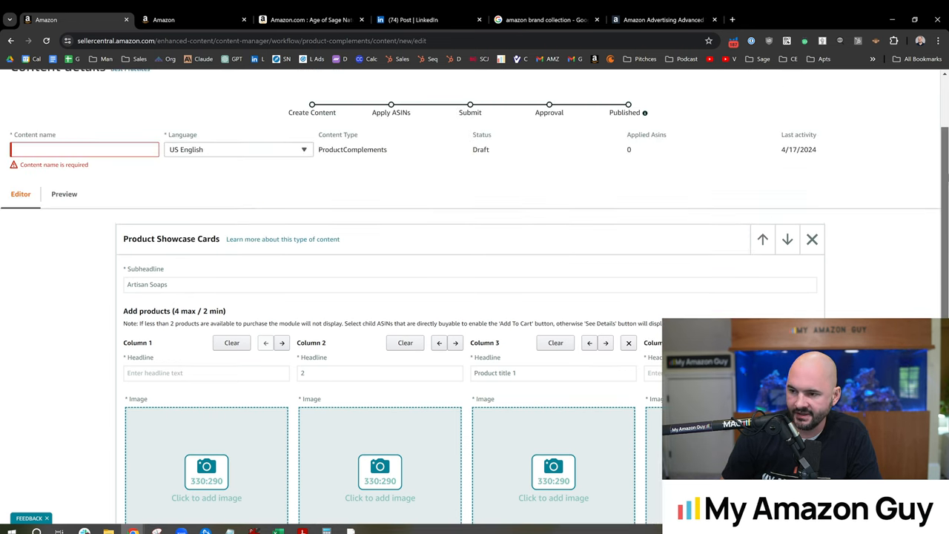
left_click(65, 193)
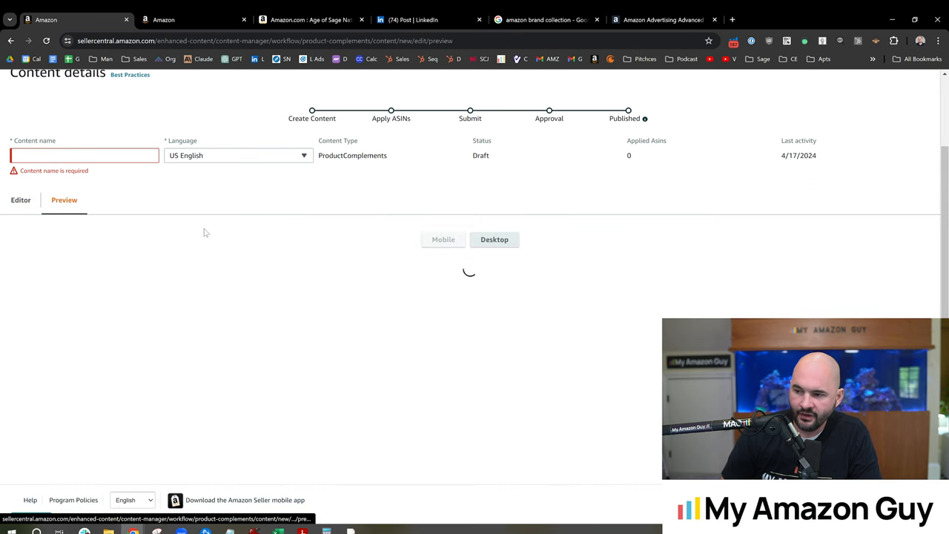
left_click(20, 195)
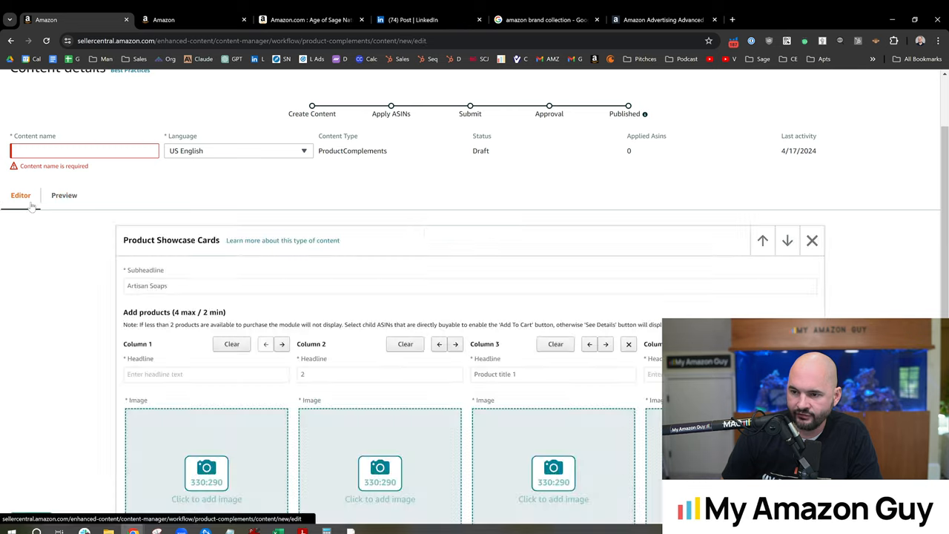
scroll("down", 3)
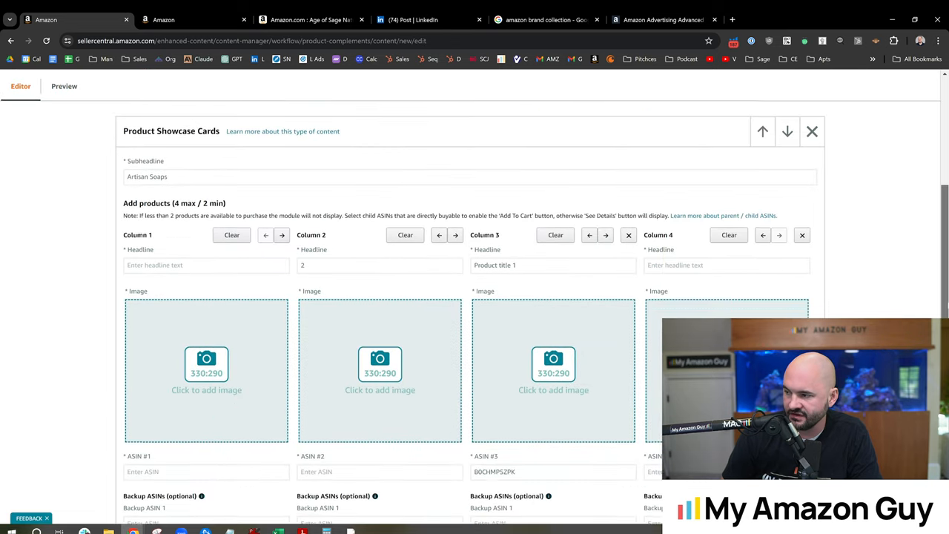
scroll("down", 3)
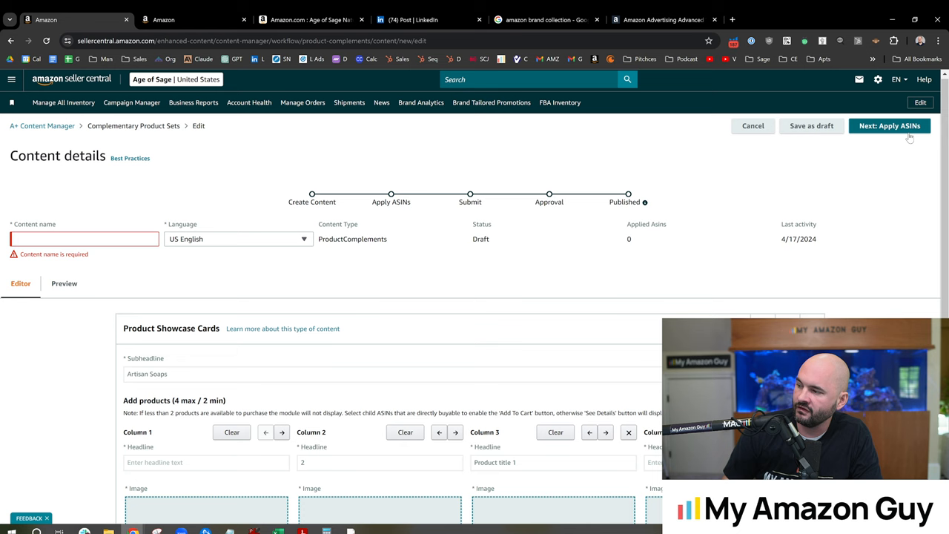
Try 'Next: Apply ASINs', which fails over the missing content name and empty headlines.
left_click(889, 125)
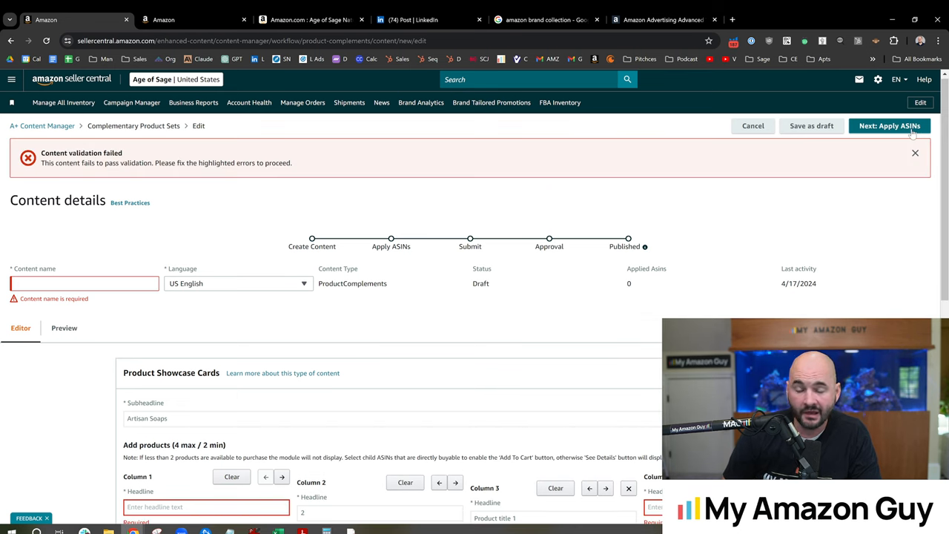
mouse_move(539, 224)
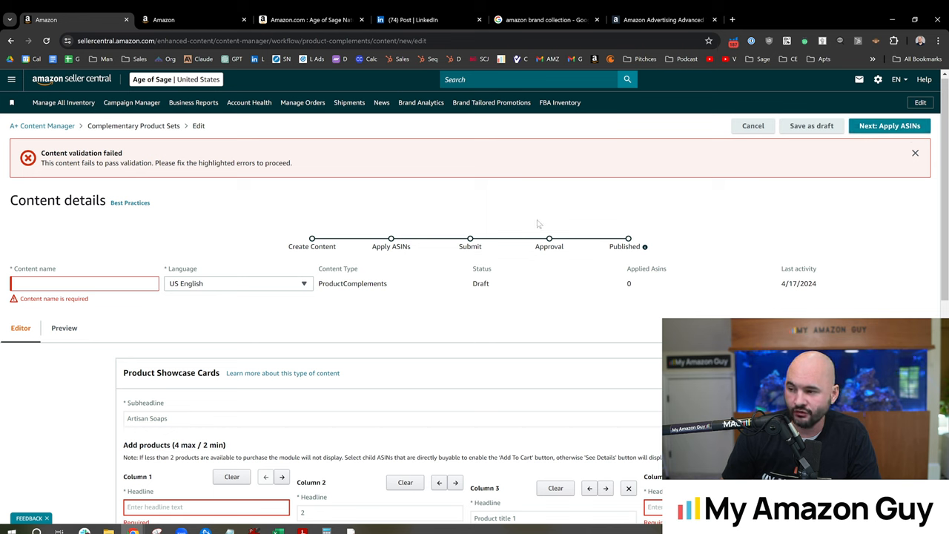
mouse_move(571, 235)
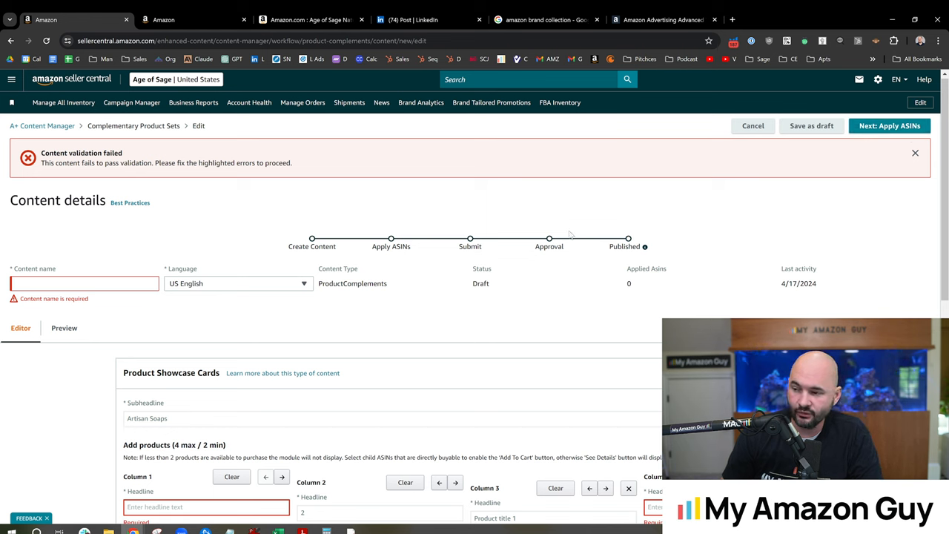